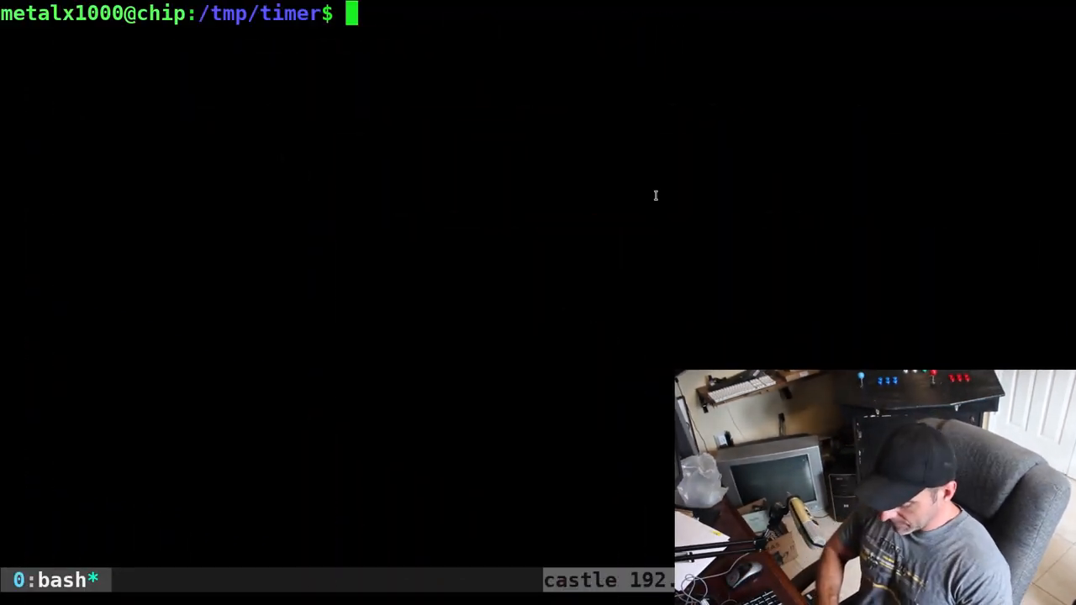
Run 'time sleep 1' repeatedly, observing real times around 1.001–1.002 seconds
type("timer sleep 1")
type("time sleep 1")
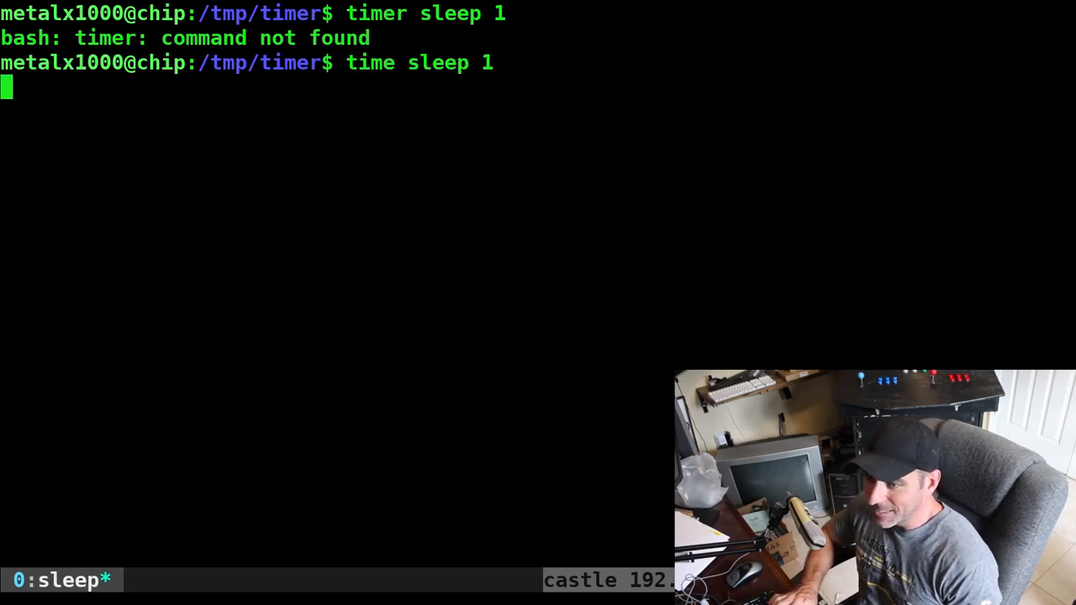
key("Return")
type("time sleep 1")
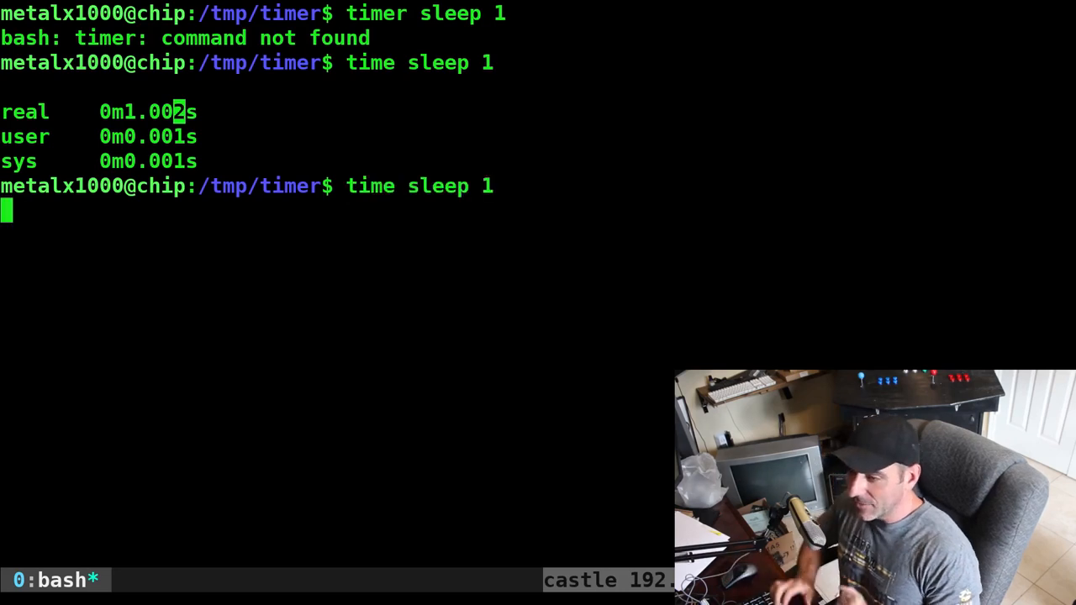
key("Return")
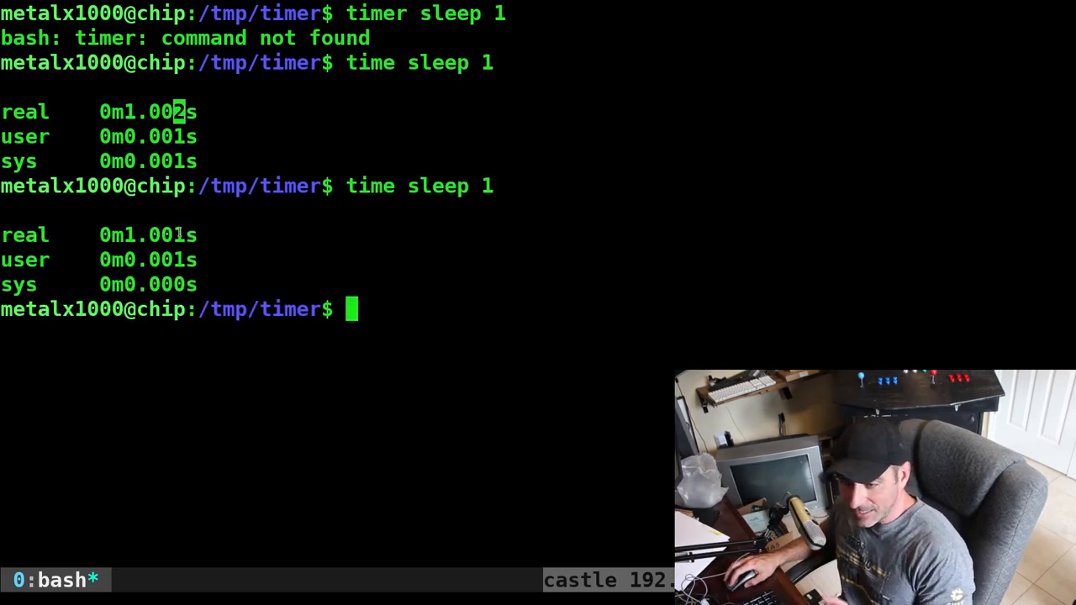
type("time sleep 1")
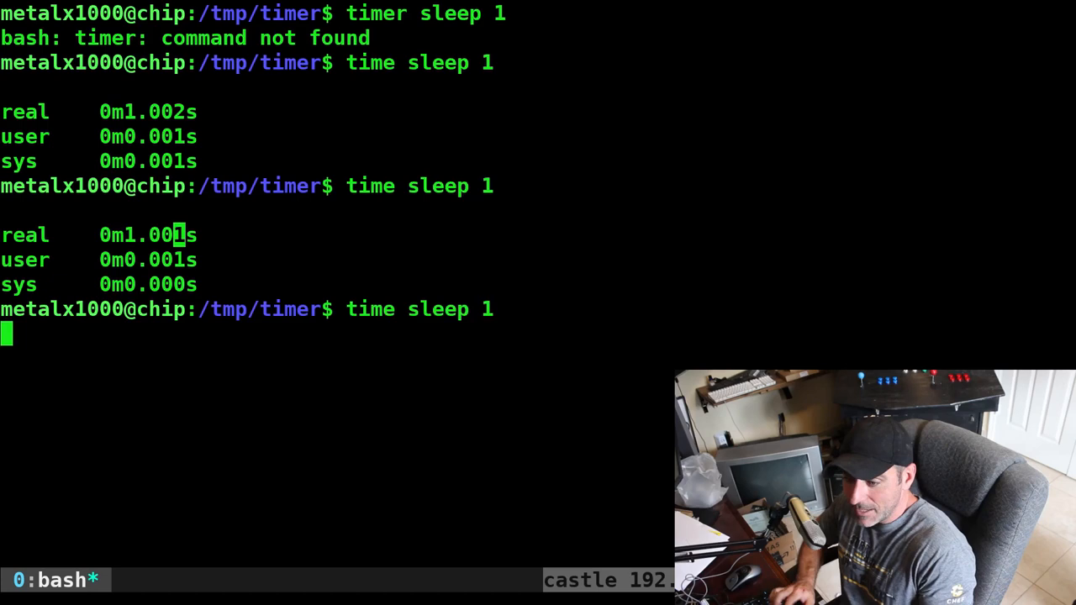
key("Return")
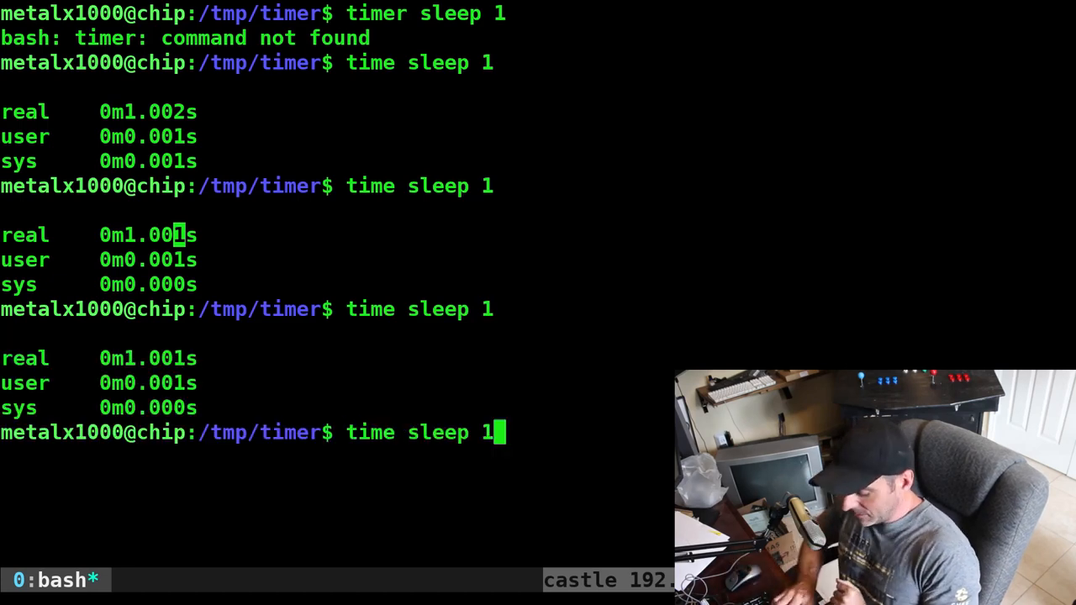
key("Return")
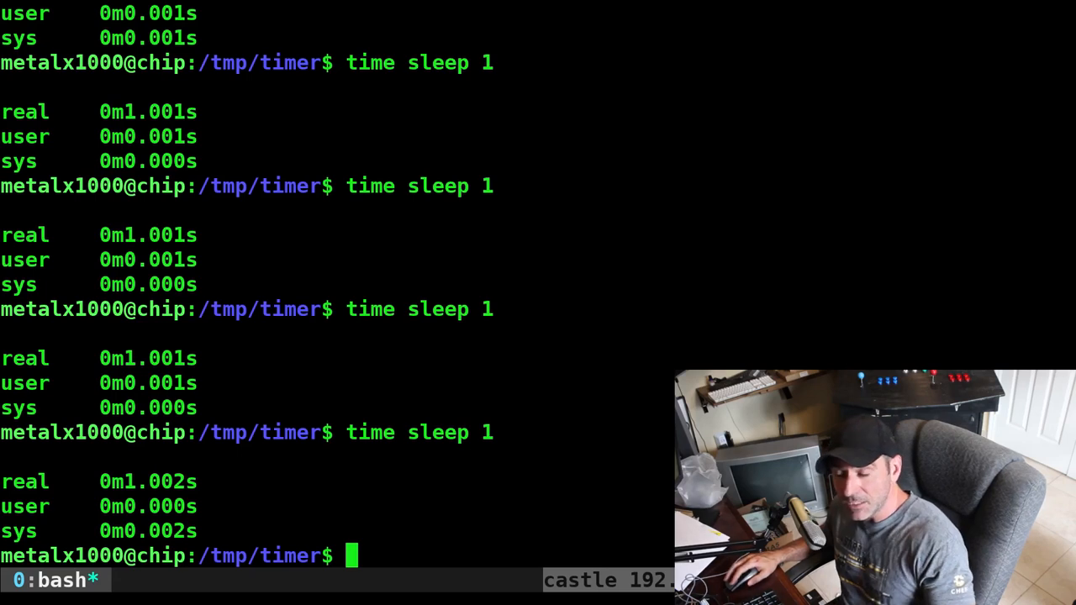
mouse_move(274, 239)
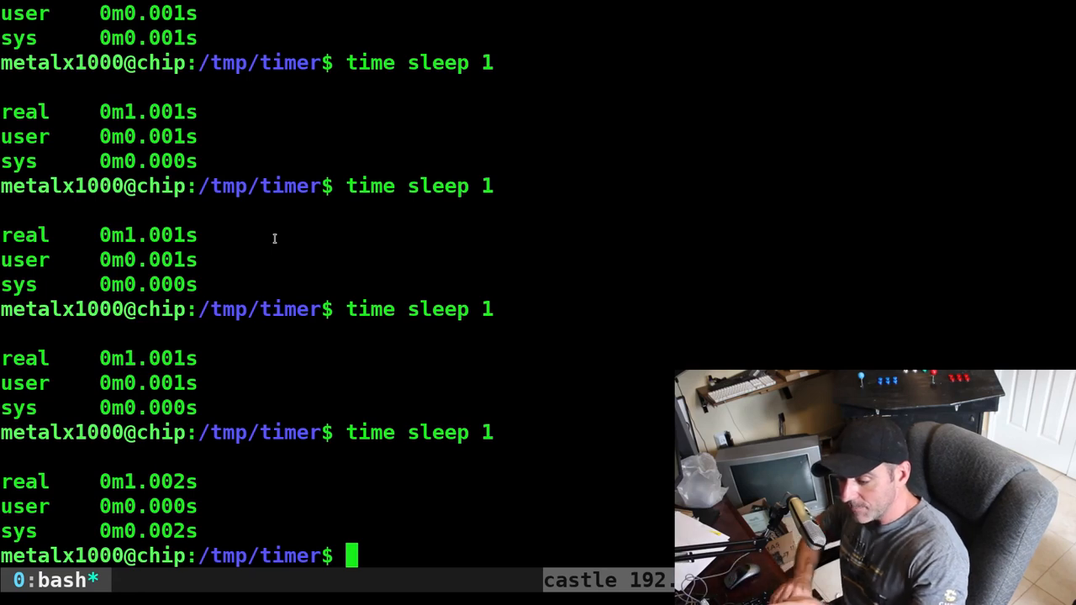
Leave another 'time sleep 1' waiting unrun at the prompt
type("time sleep 1")
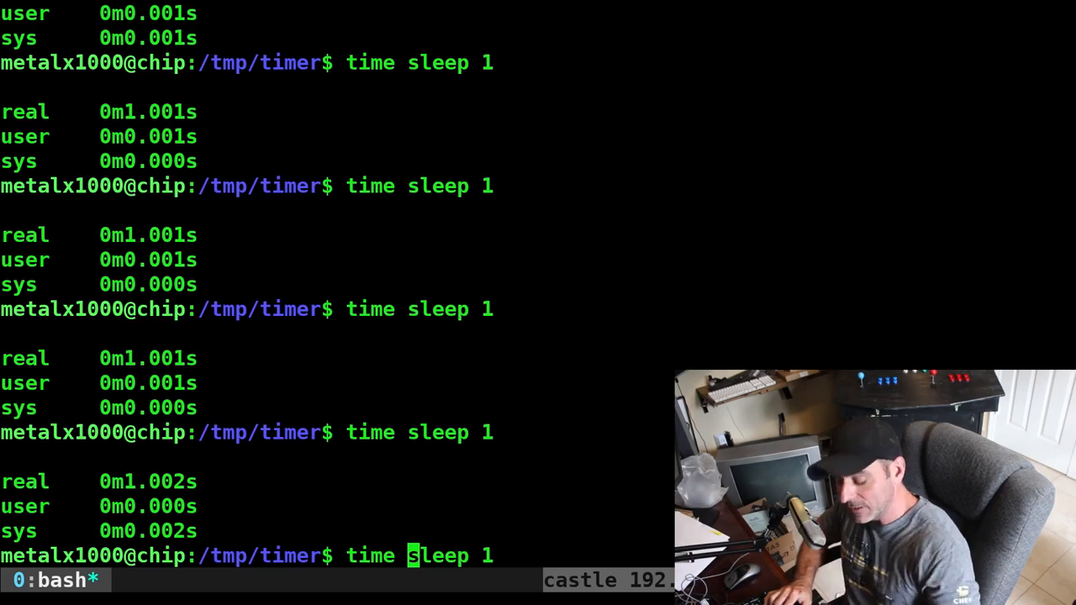
Cancel the pending 'time sleep 1' line and clear back to a fresh prompt
key("ctrl+l")
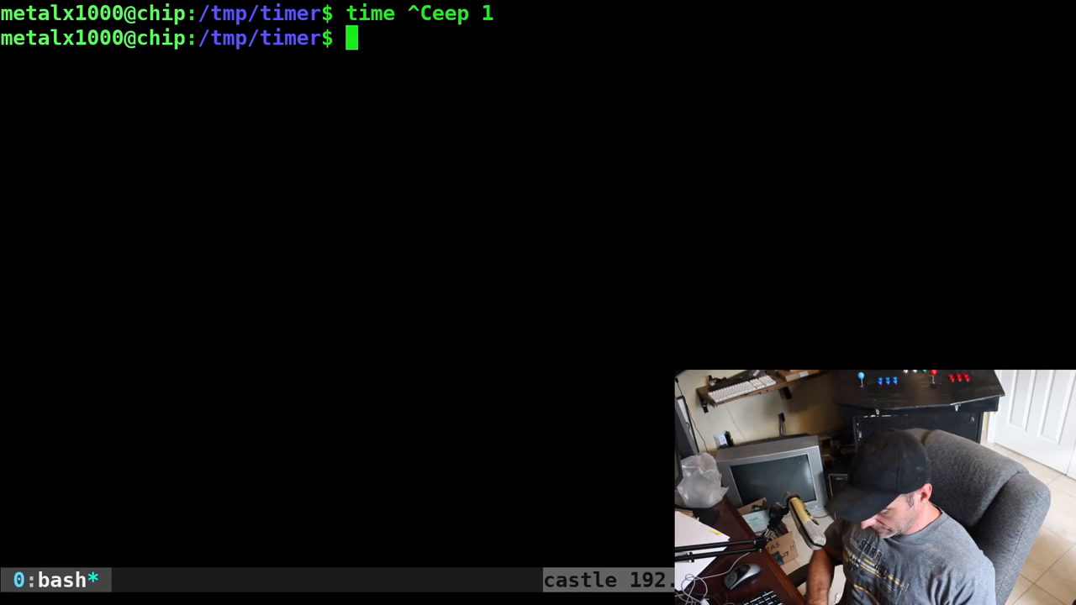
Create a 'timer' script with '#!/bin/bash', make it executable with chmod +x, and reopen it in vim
type("vim te")
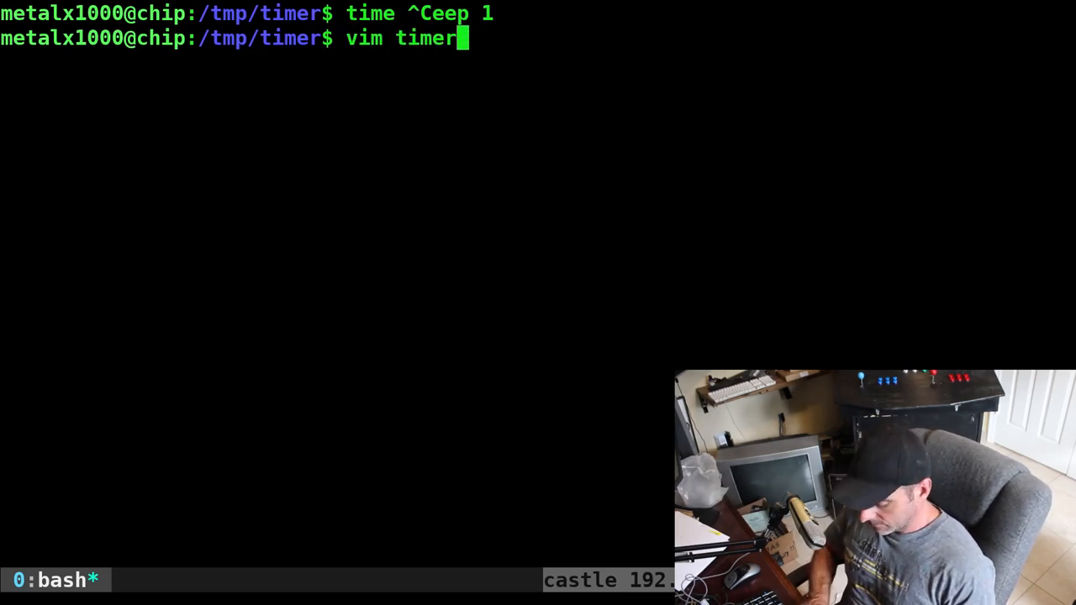
key("Return")
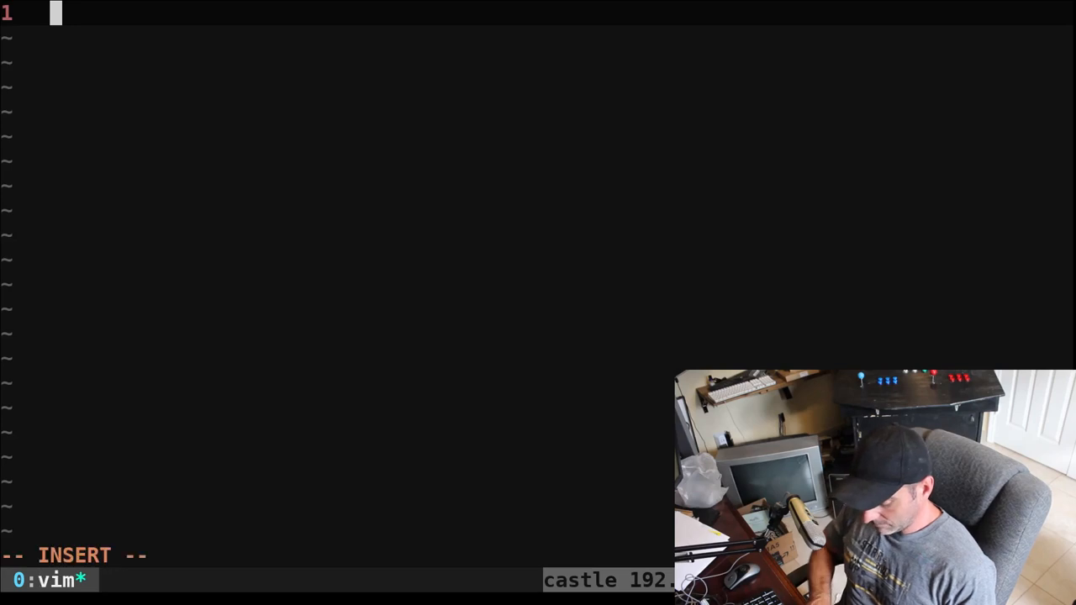
type("#!/bin/bash")
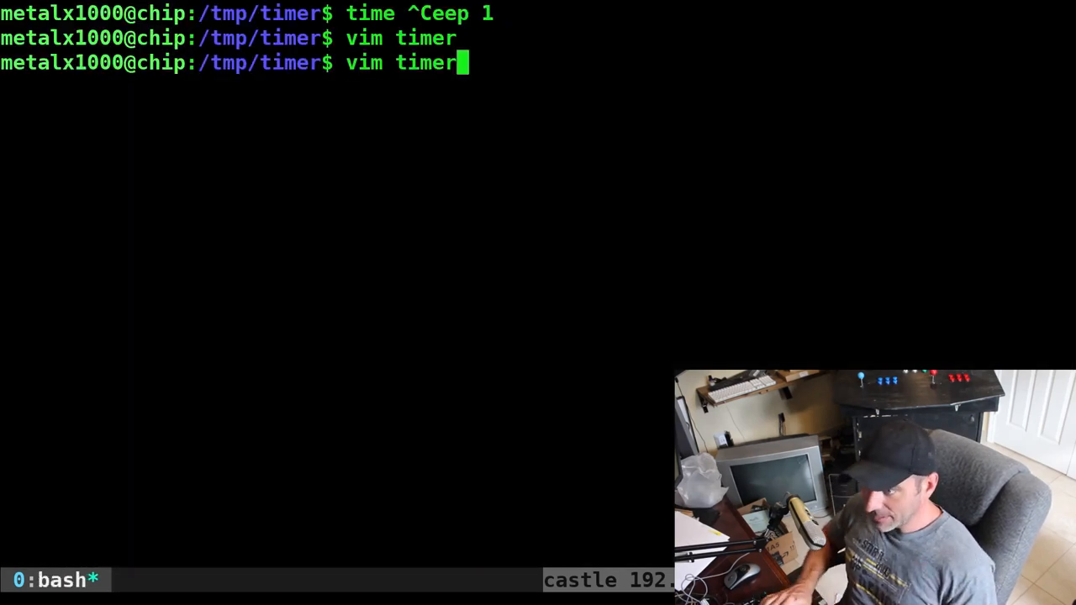
type("chmod +x timer")
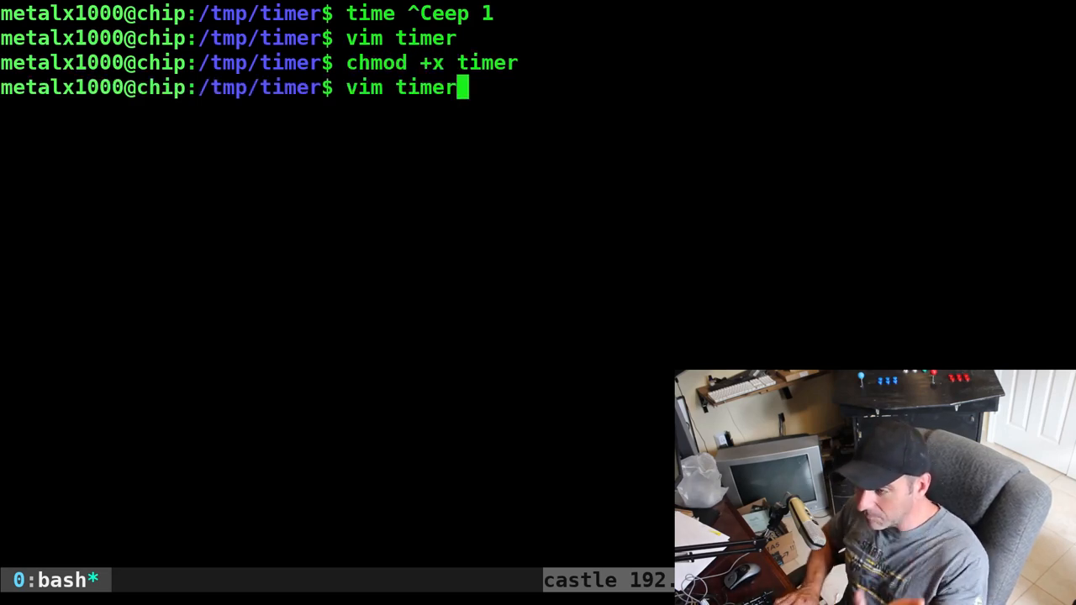
key("Return")
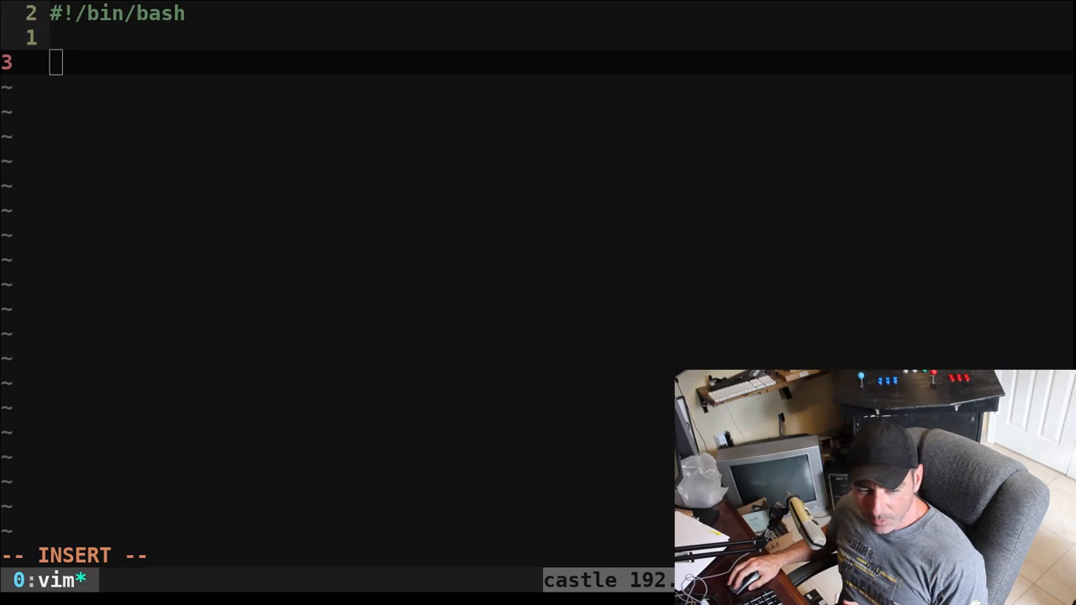
Add start="$(date +%s)" and a while [ 1 ] loop echoing $(($(date +%s) - start)), then save and quit
type("start=\"$(date +%s)\"")
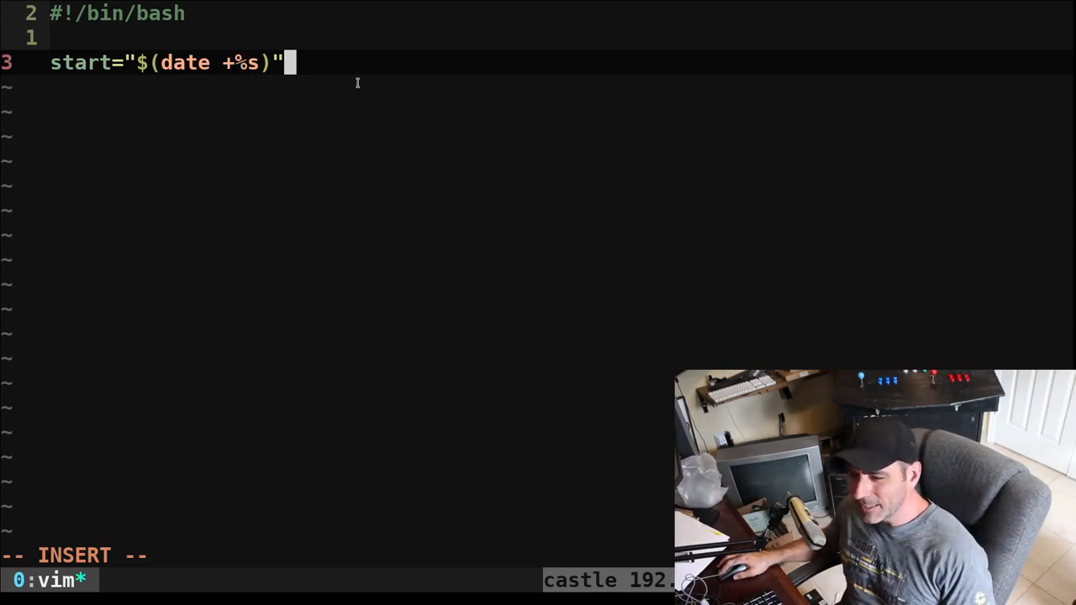
key("Return")
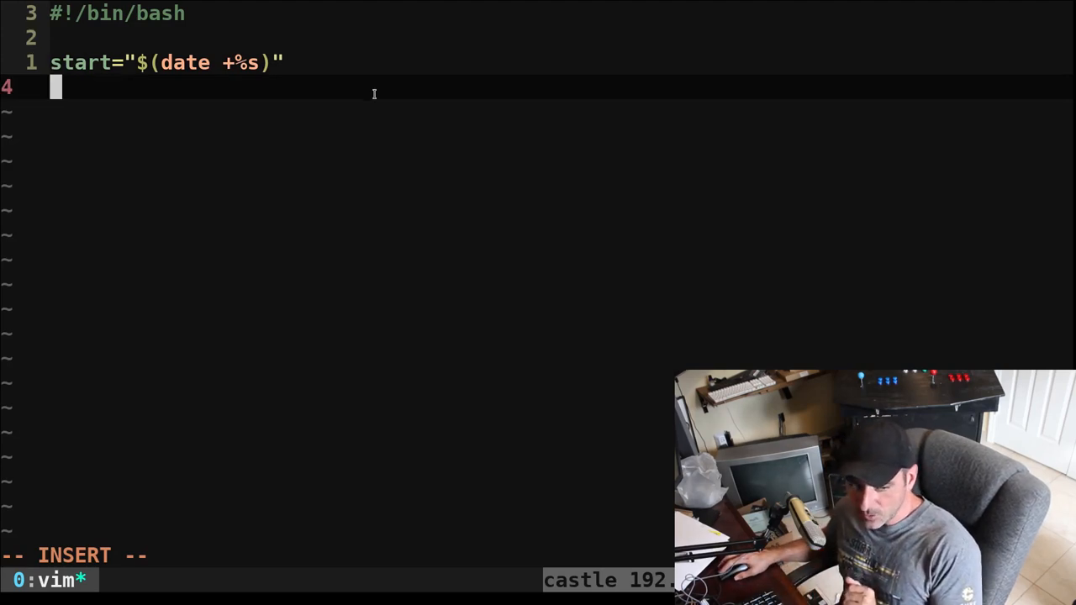
mouse_move(327, 108)
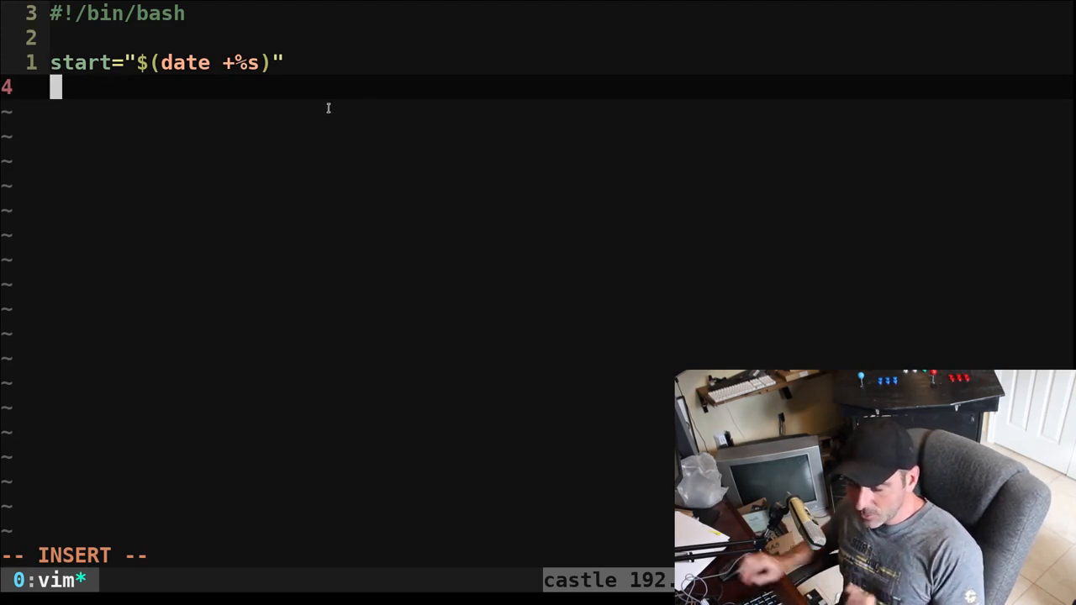
type("while")
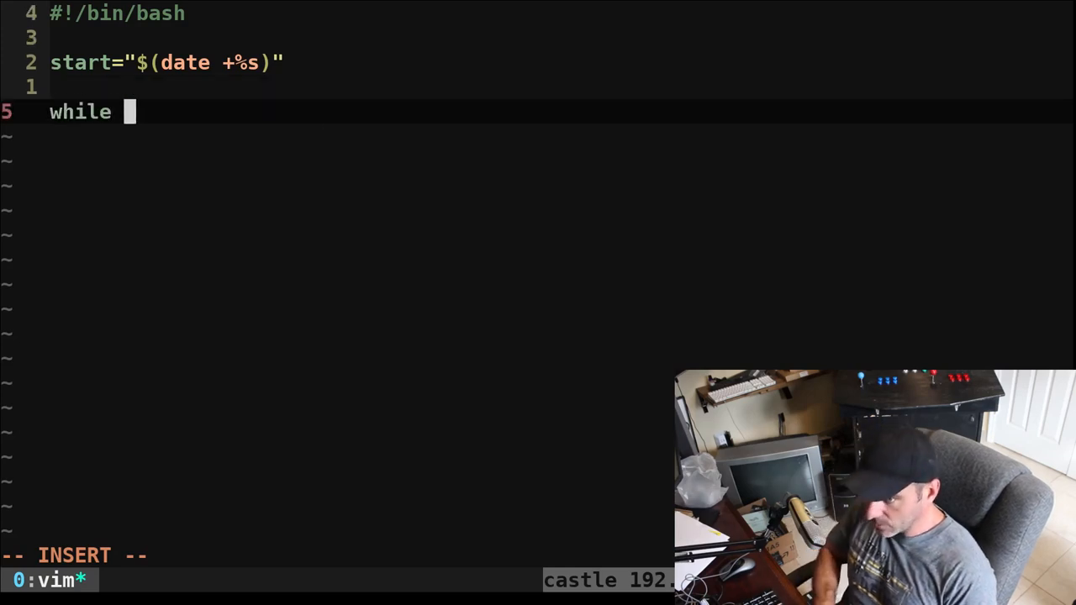
type("[ 1 ]")
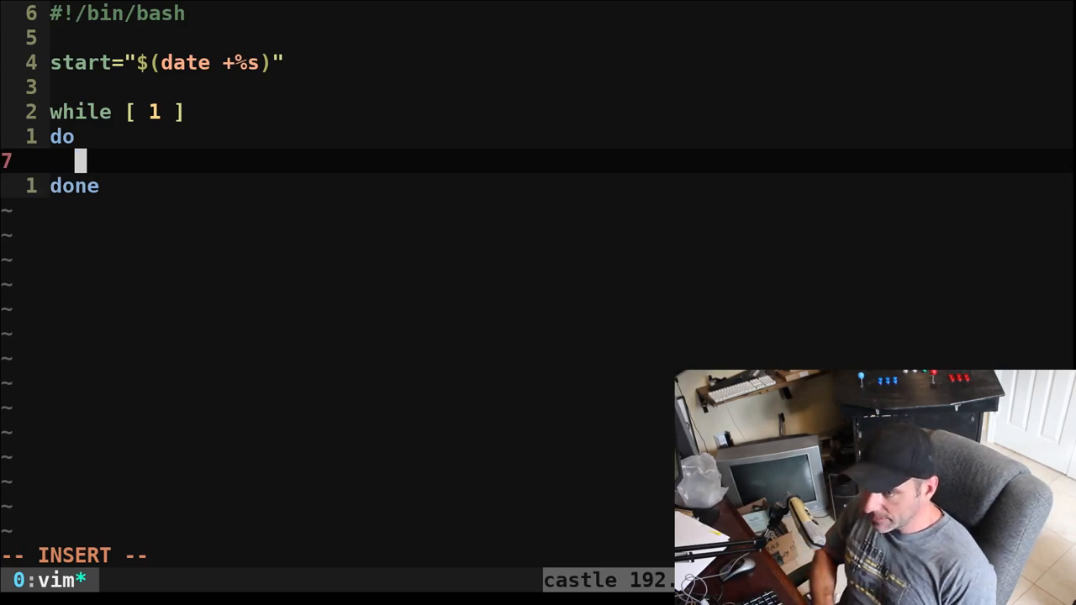
type("echo")
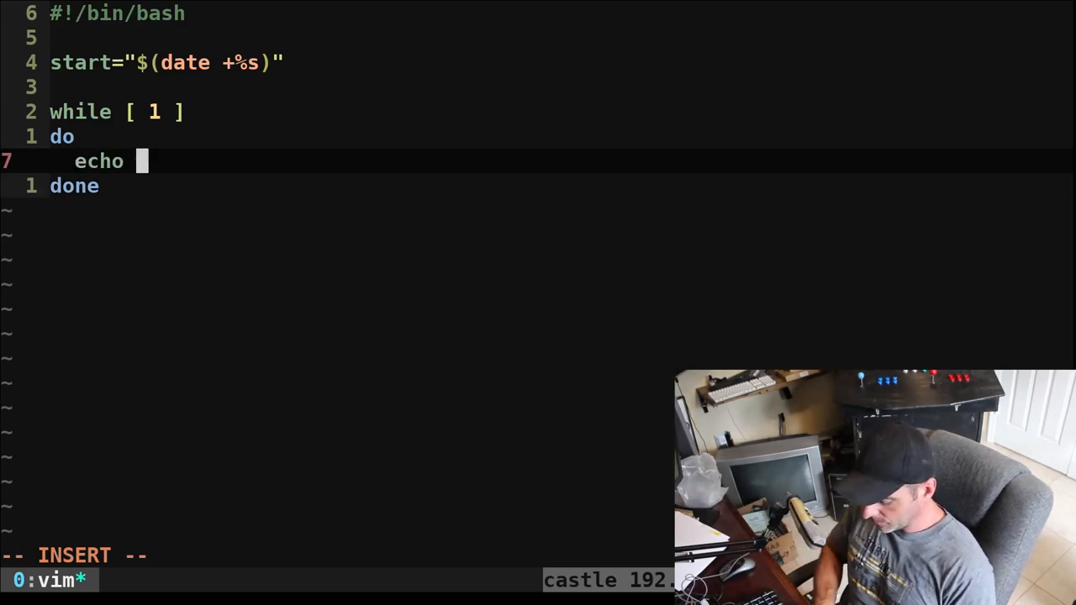
type("$(())")
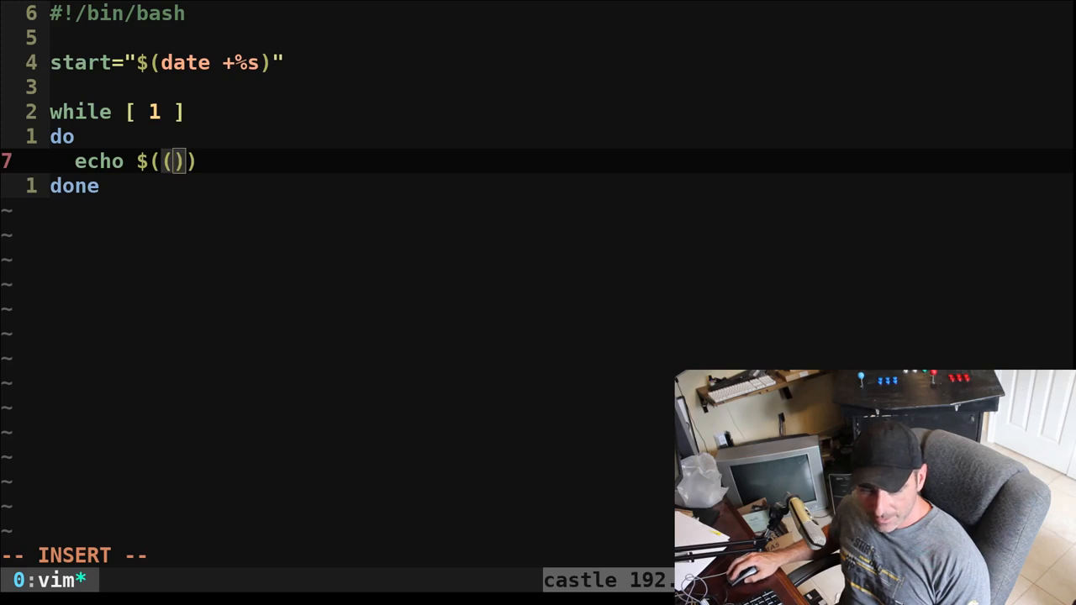
type("($(date +%s) - start")
type(".")
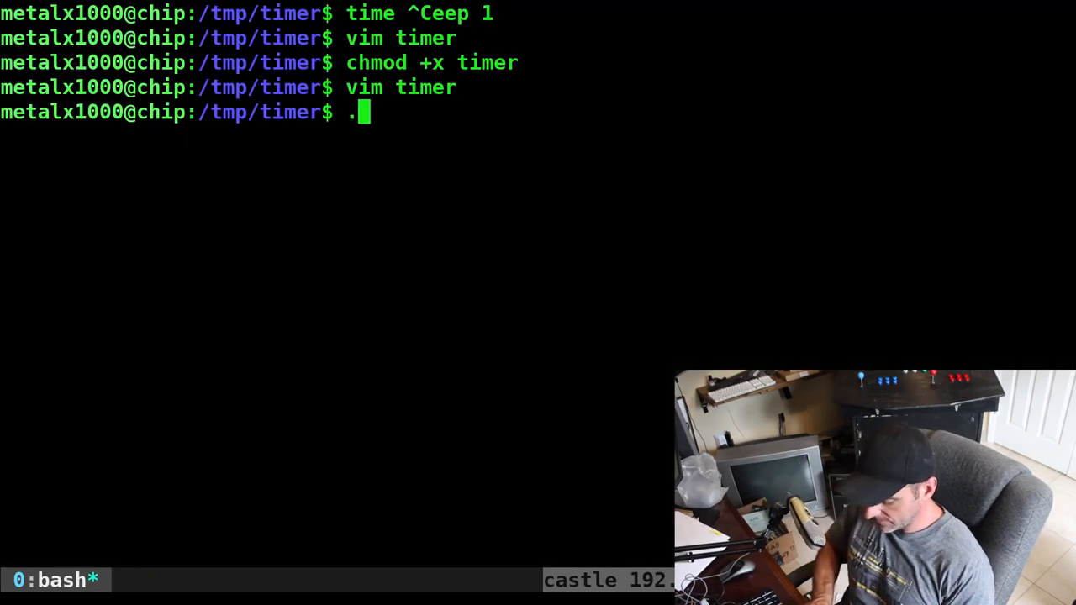
Run ./timer, then add 'sleep 1' inside the loop and run it again
key("Return")
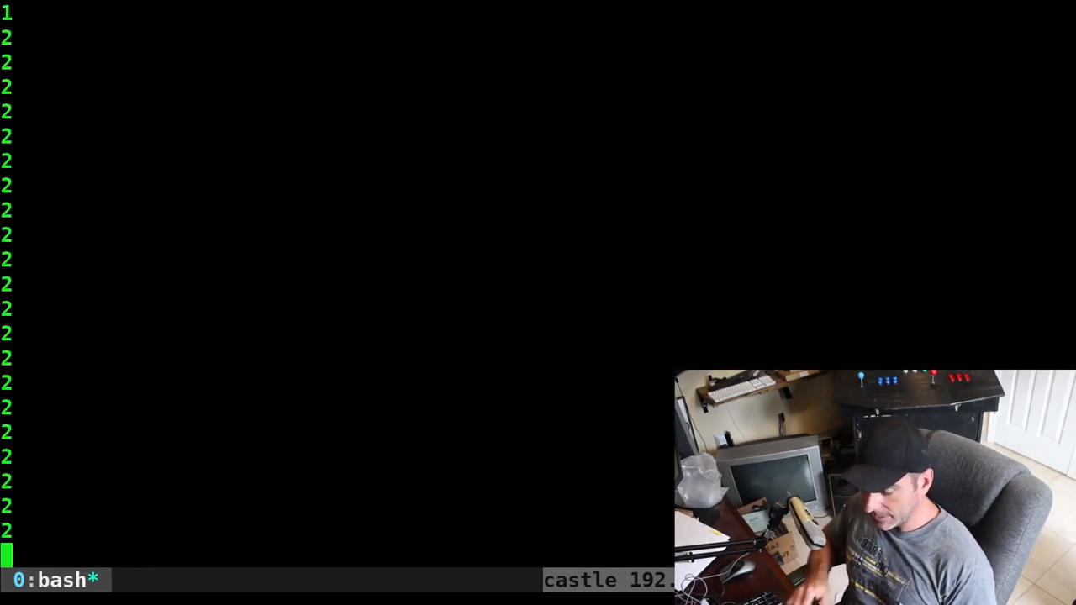
type("vim timer")
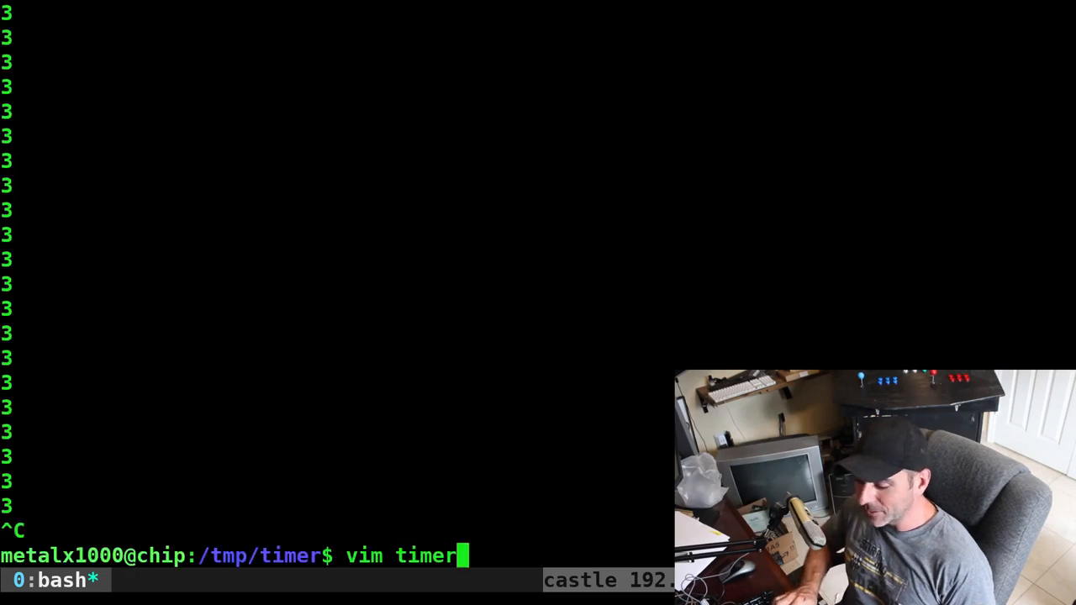
key("Return")
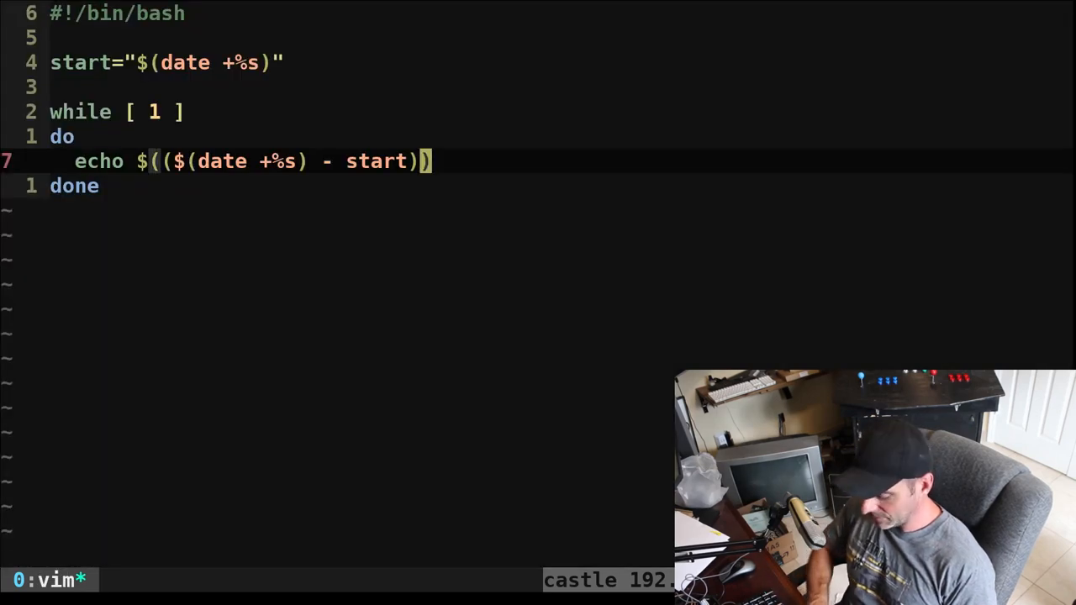
type("sleep 1")
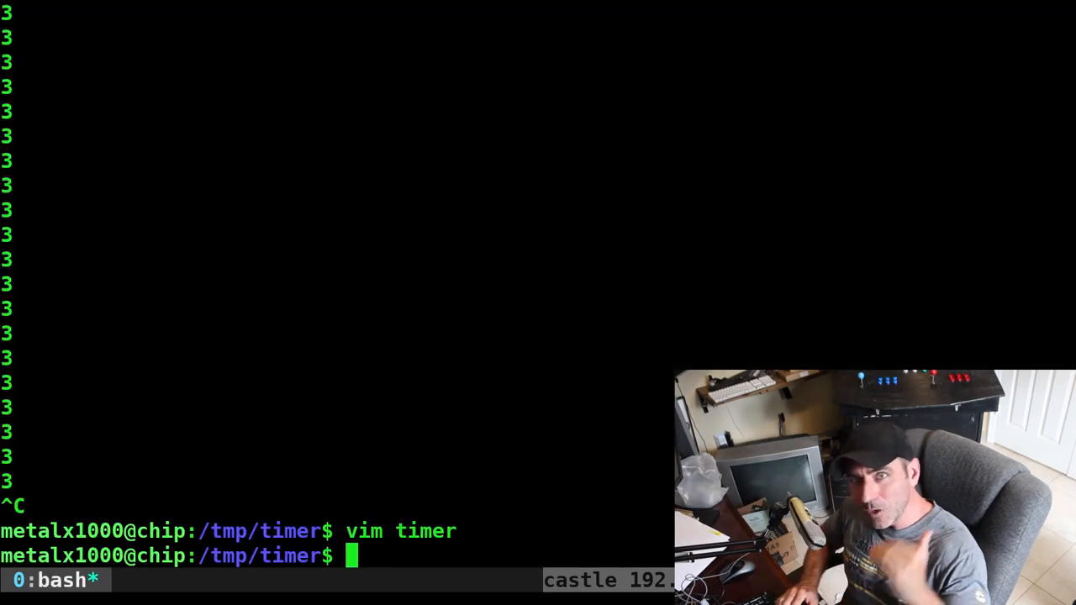
type("./timer")
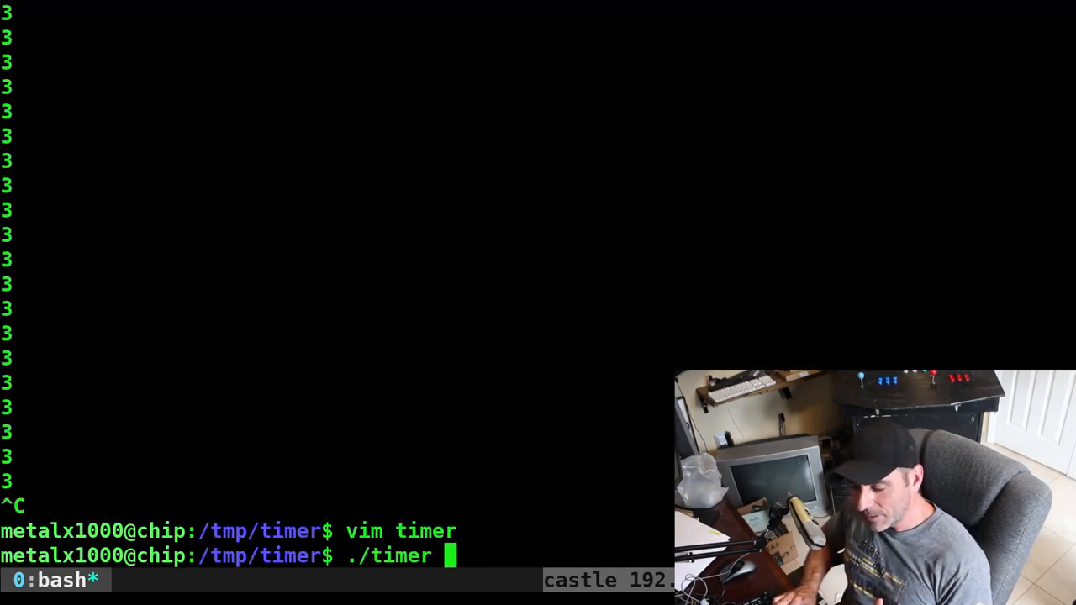
key("Return")
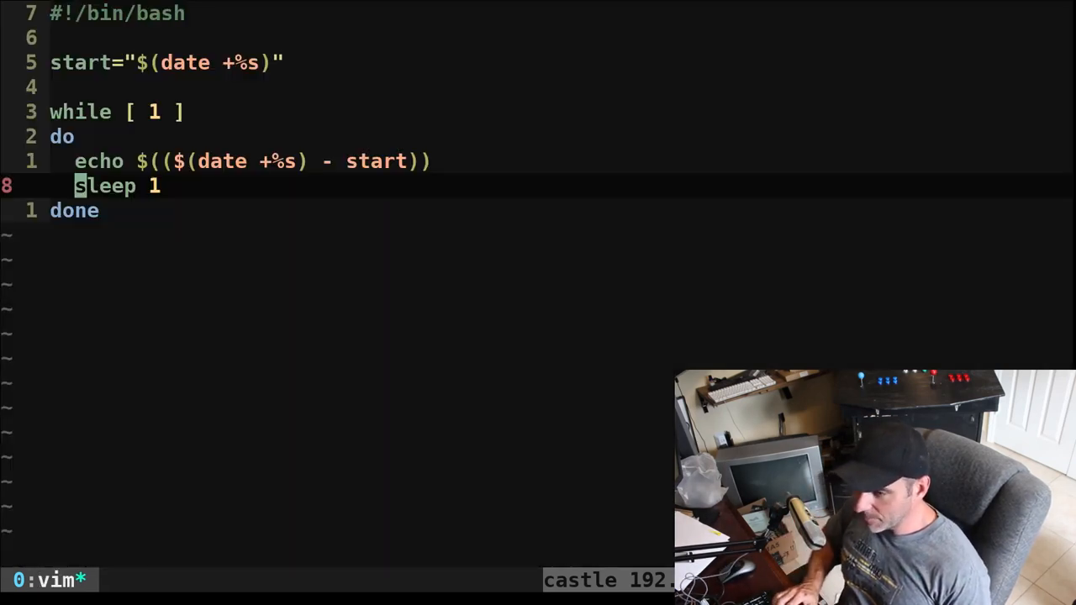
Replace the echo with 'figlet -f bigmono12' so elapsed seconds render as big digits, then run ./timer
key("k")
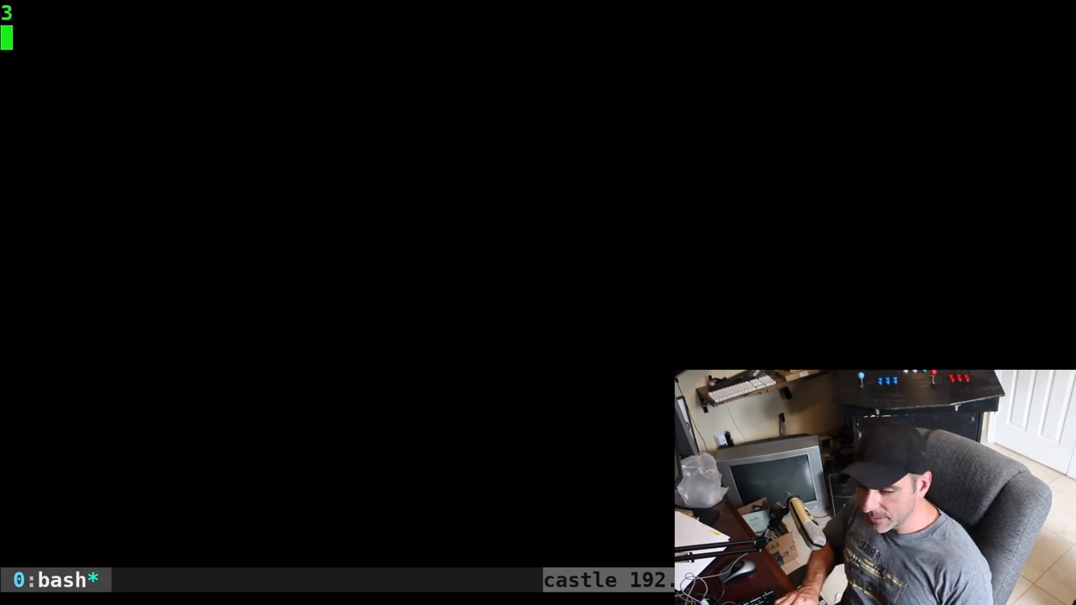
type("vim timer")
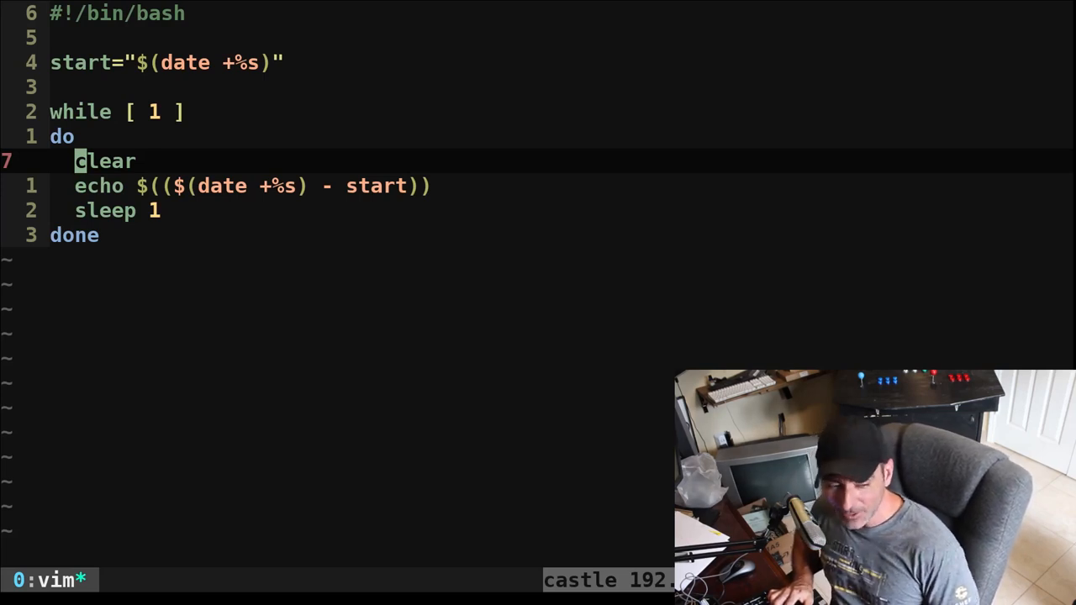
key("j")
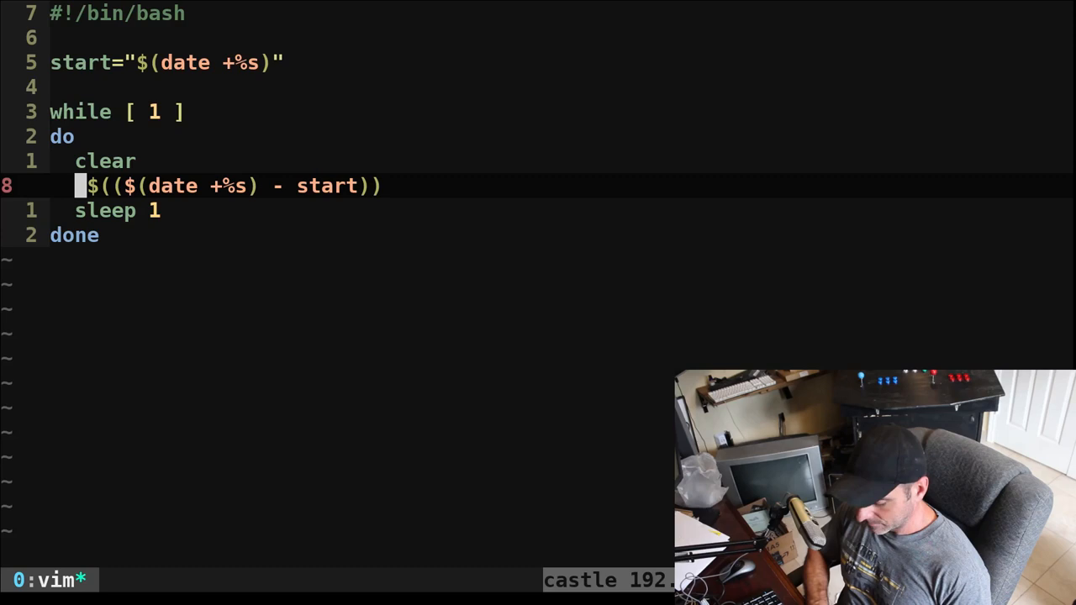
type("figlet")
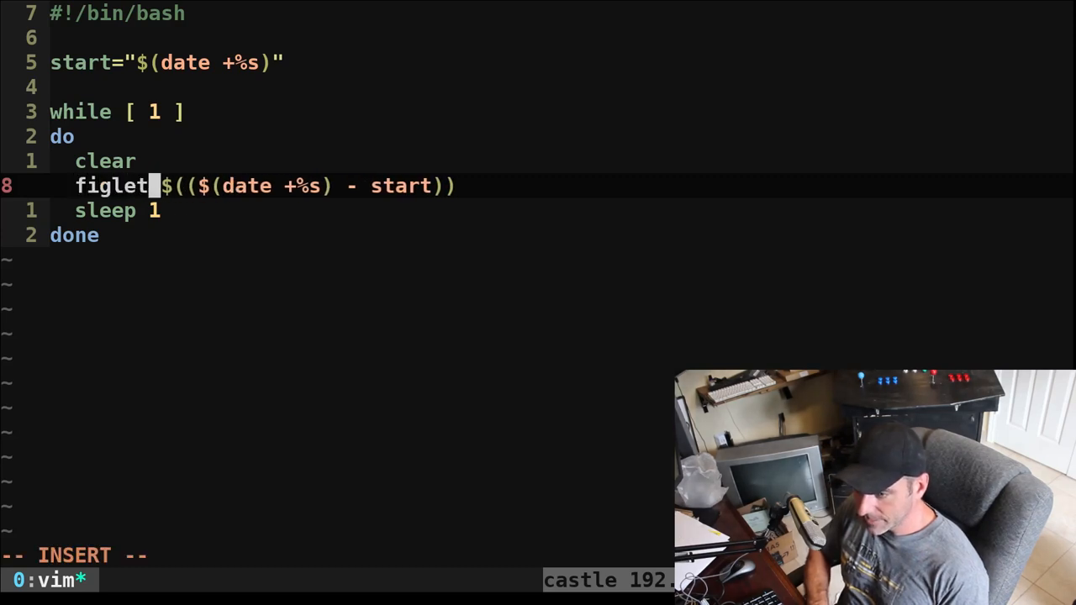
type("-f")
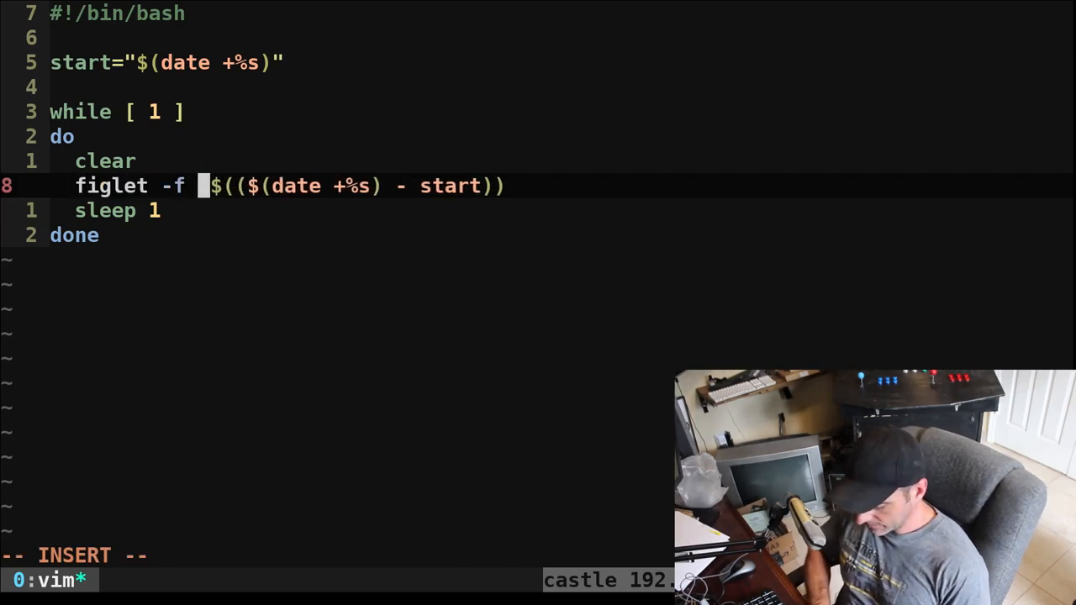
type("bigmon")
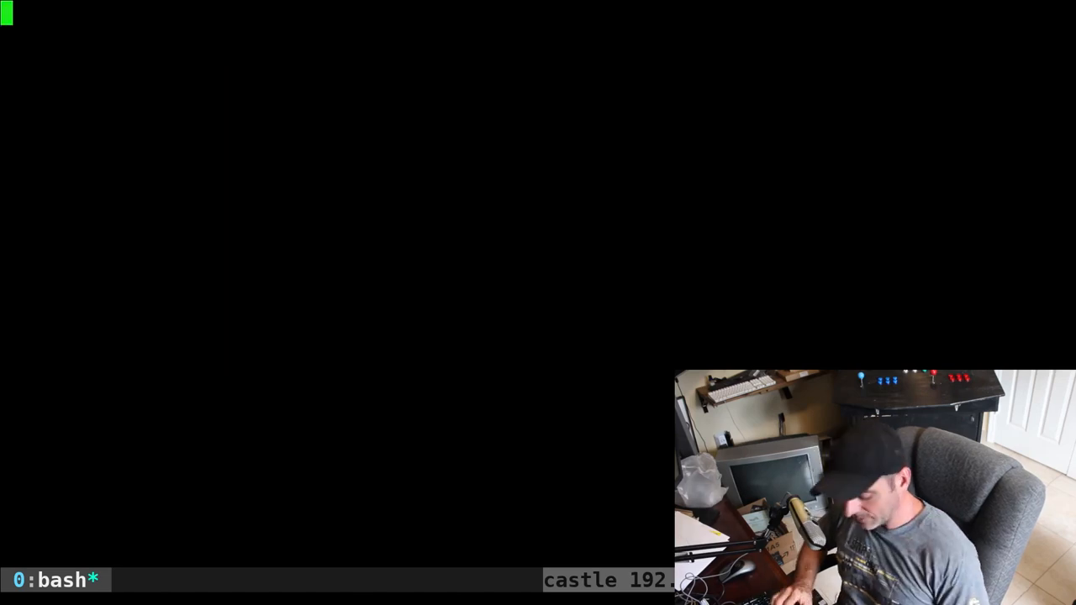
Stop the running timer and reopen the script with a new line above start=
key("ctrl+c")
type("vim timer")
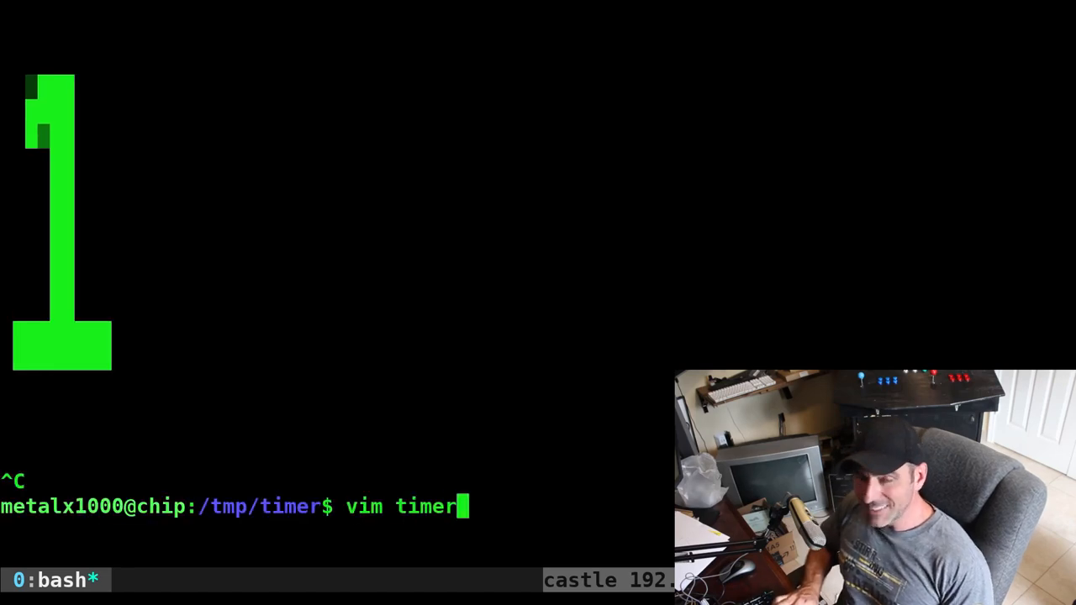
key("Return")
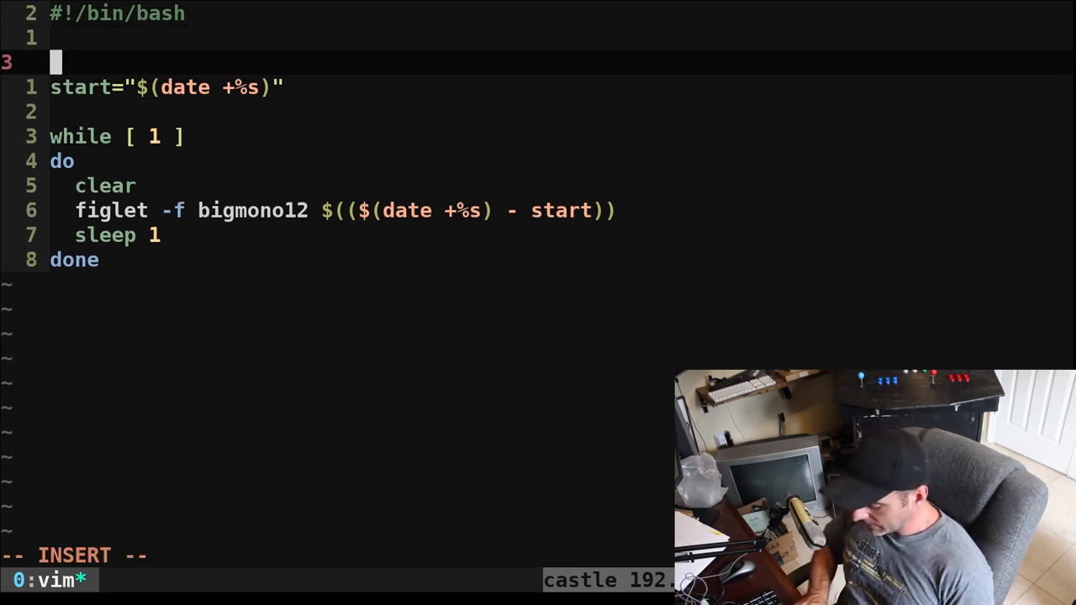
Add '[[ -f "timer.stmp" ]] && start="$(cat "timer.stmp")" || start="$(date +%s)"' to reuse a saved start time
type("[[")
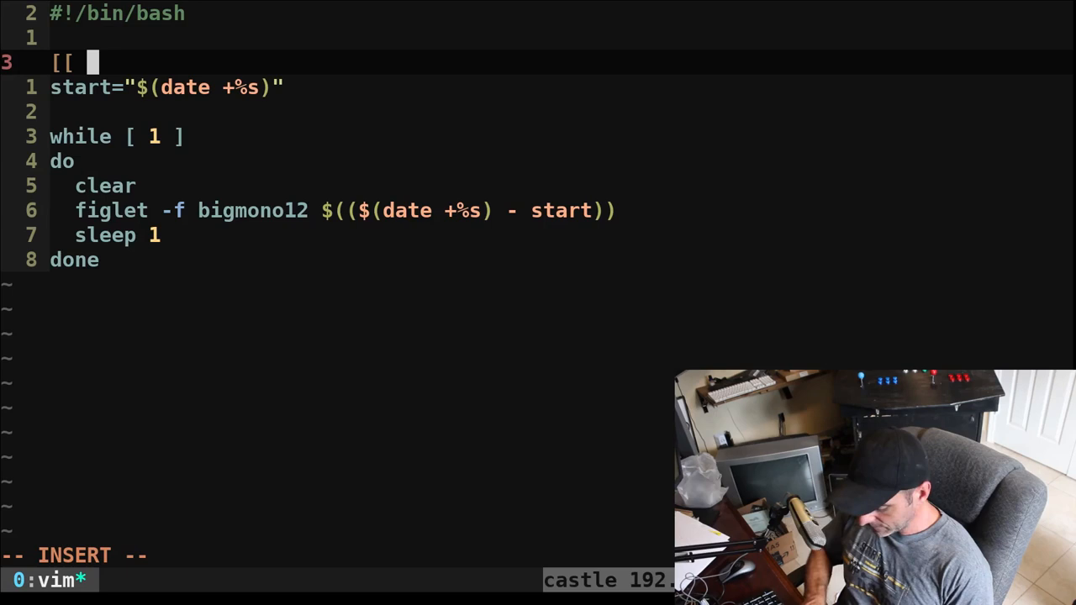
type("-f \"")
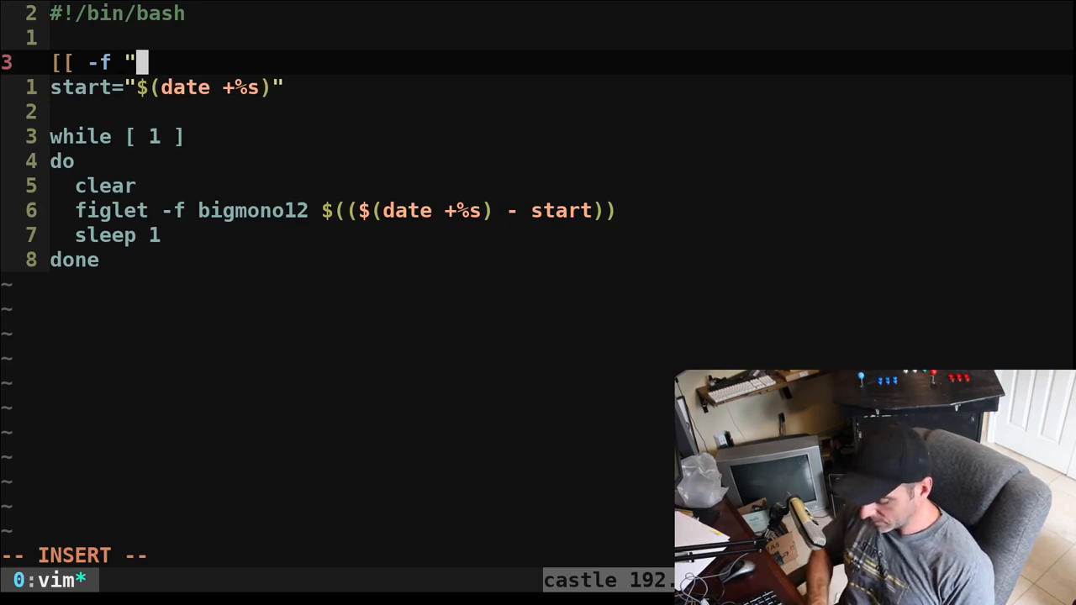
type("timer")
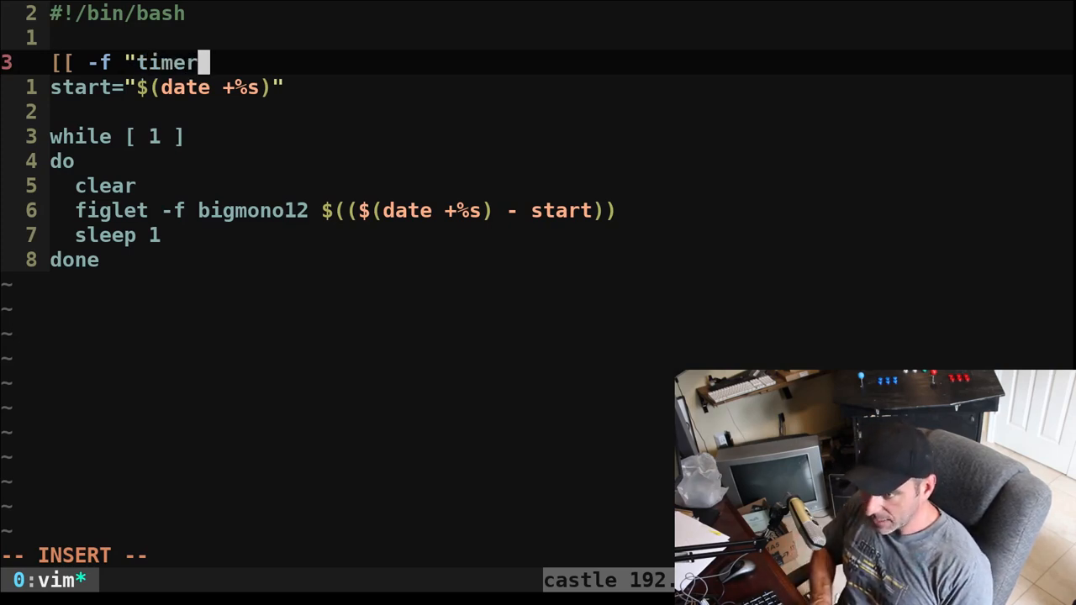
type(".sm")
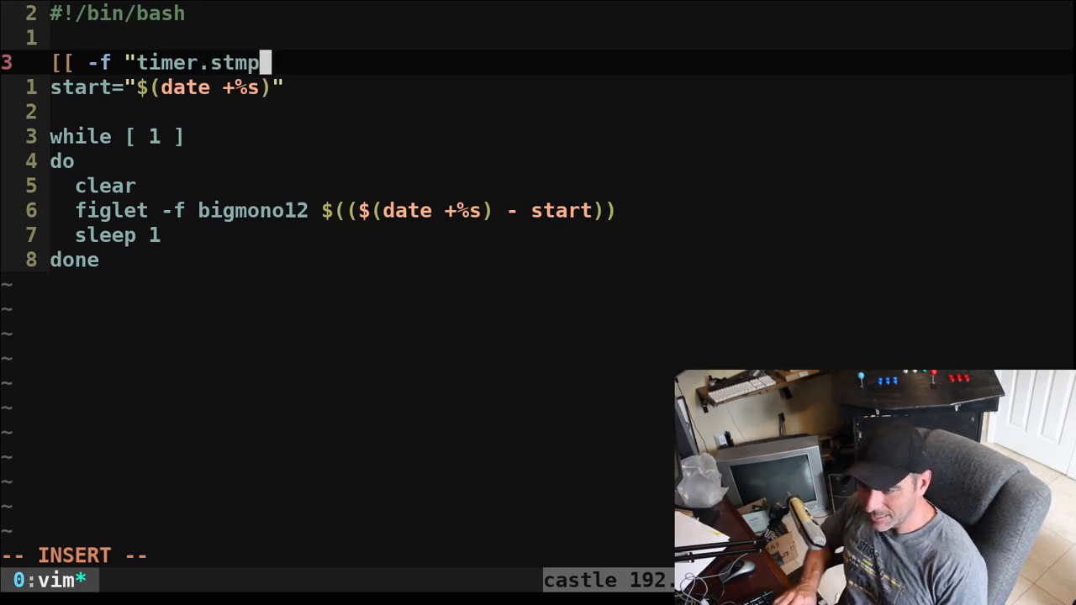
type("\"")
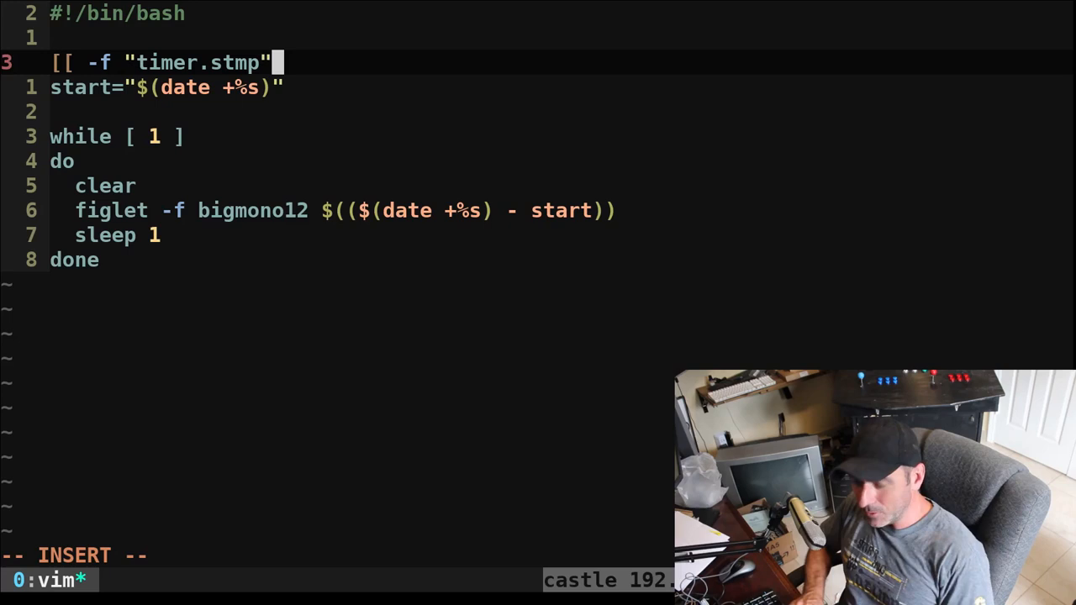
type("]] &&")
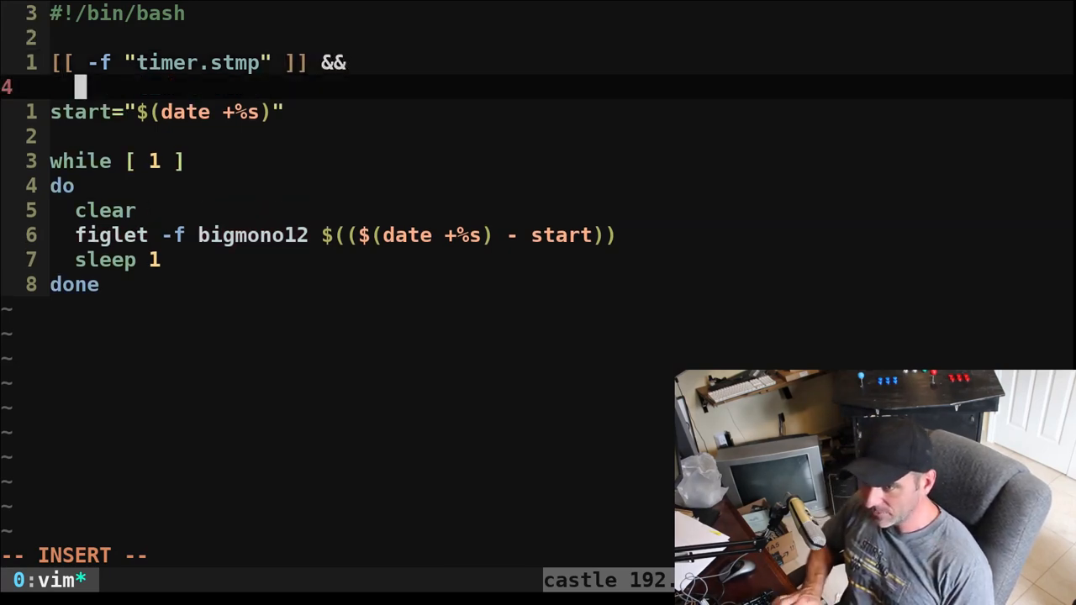
type("start=\"")
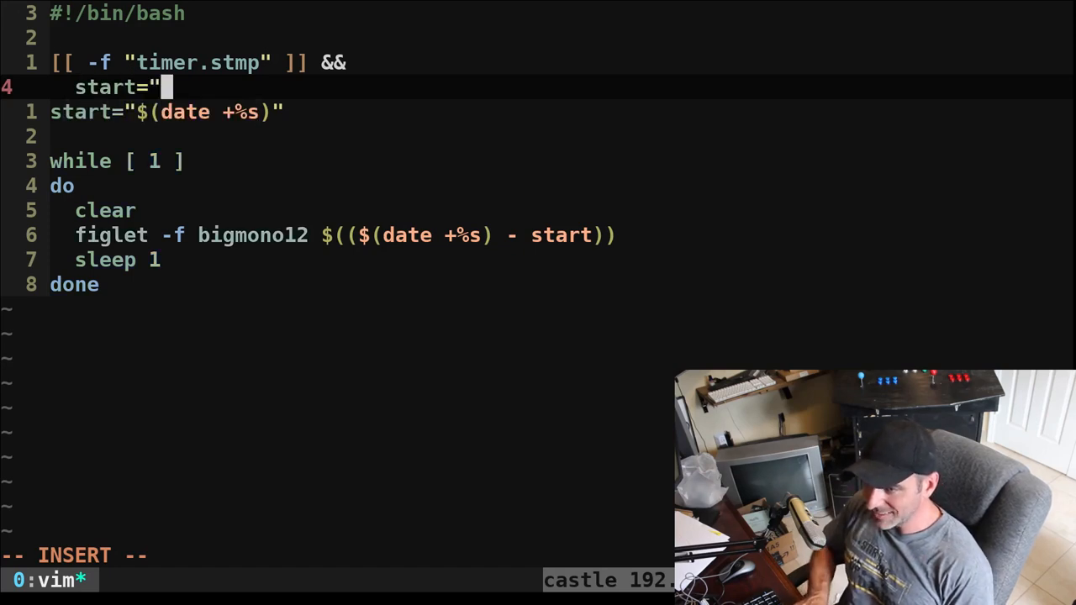
type("$()\"")
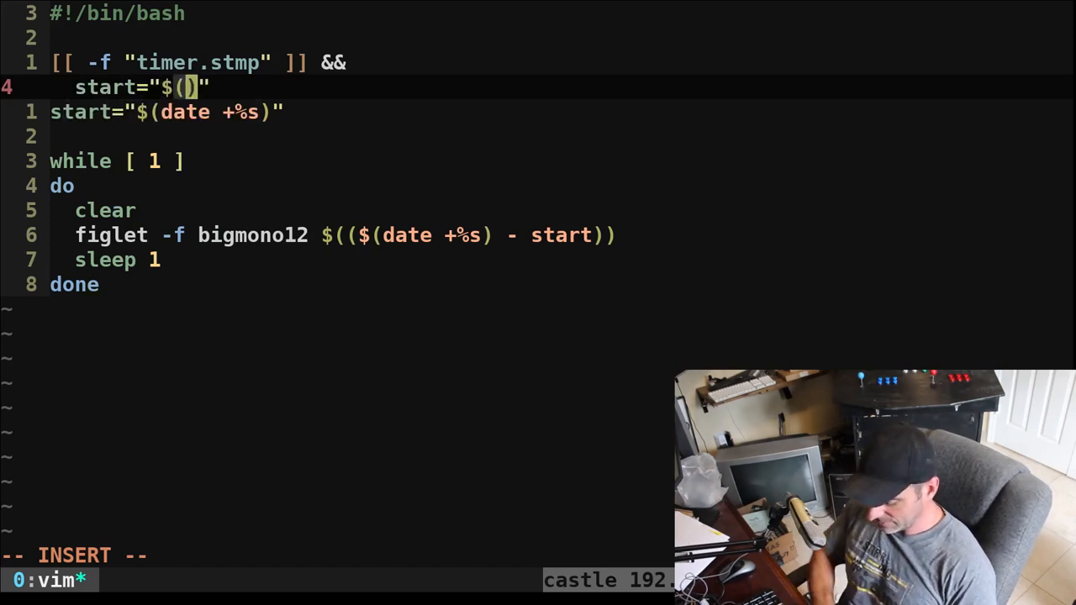
type("cat")
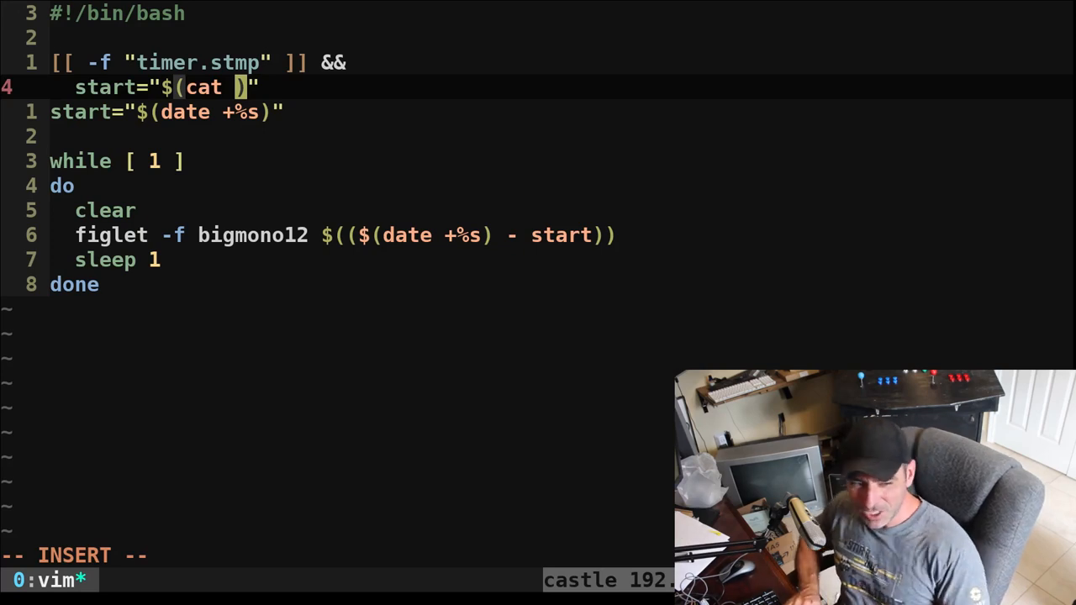
type("\"/")
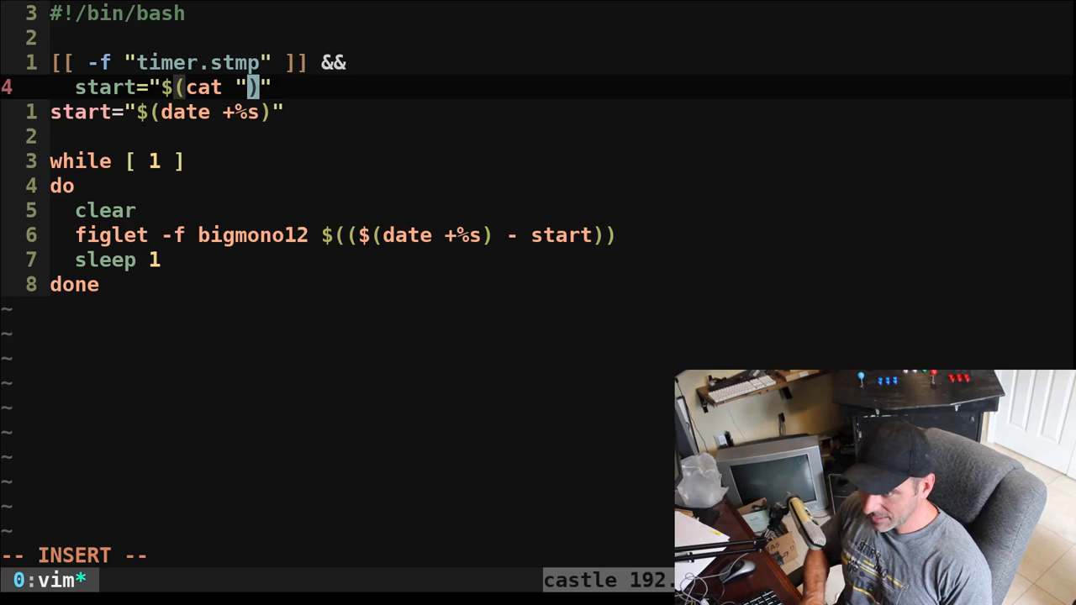
double_click(198, 62)
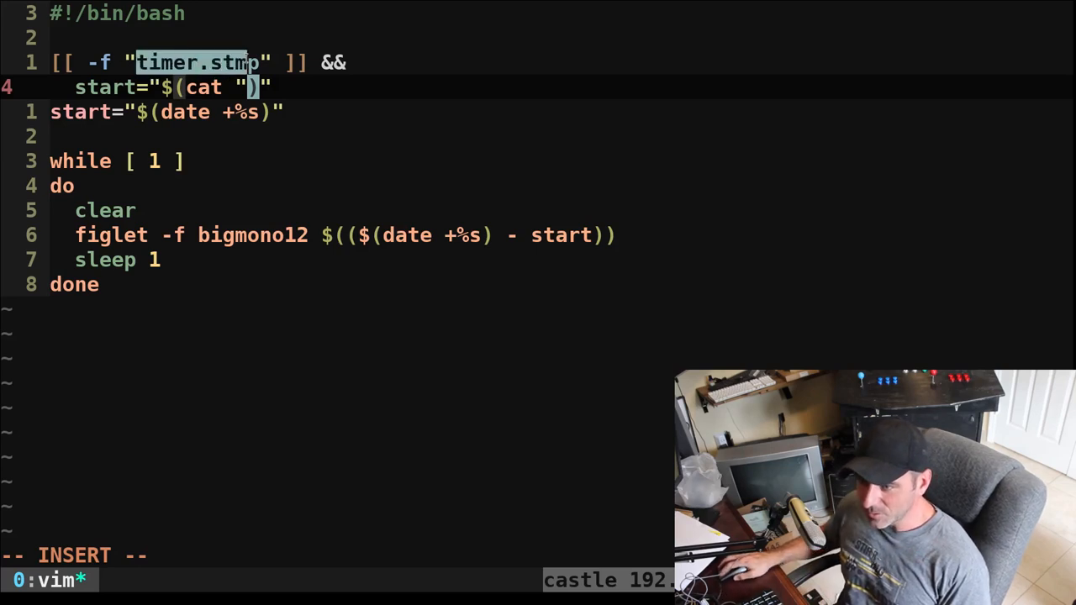
type("timer.stmp\"")
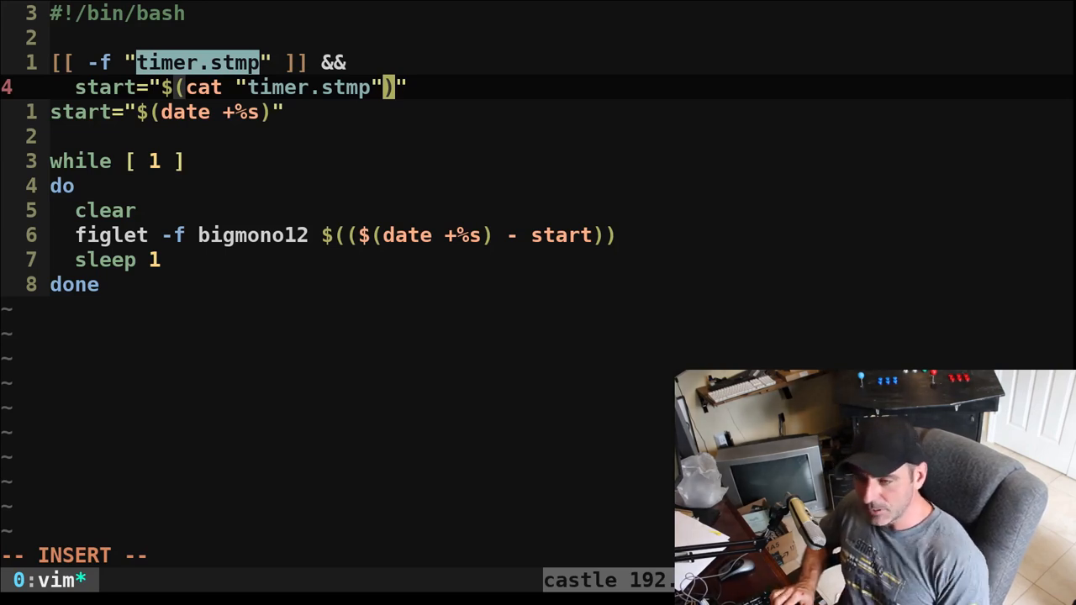
type("||")
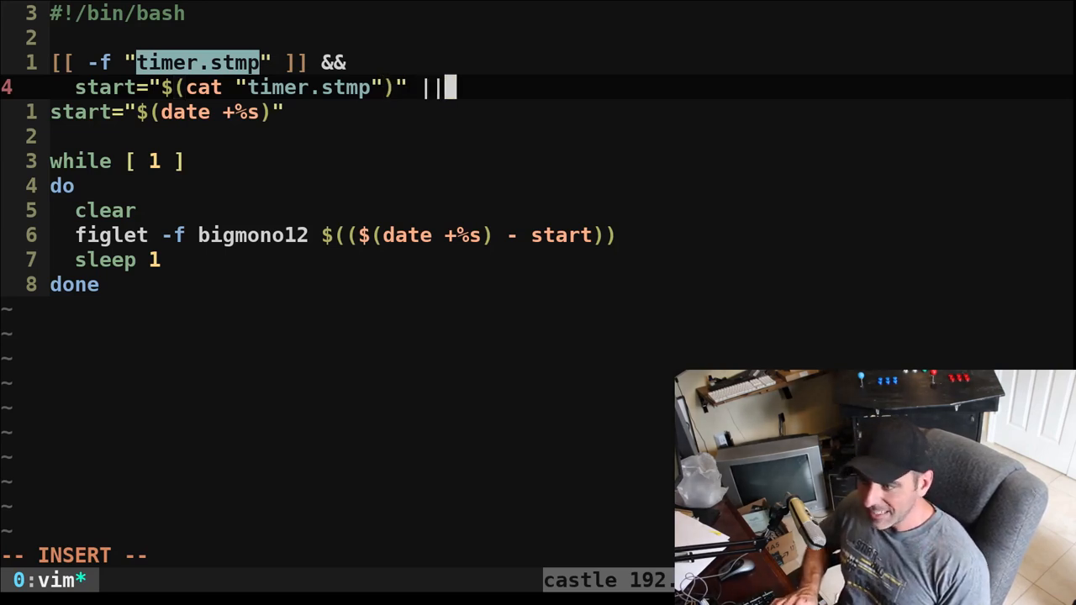
key("Return")
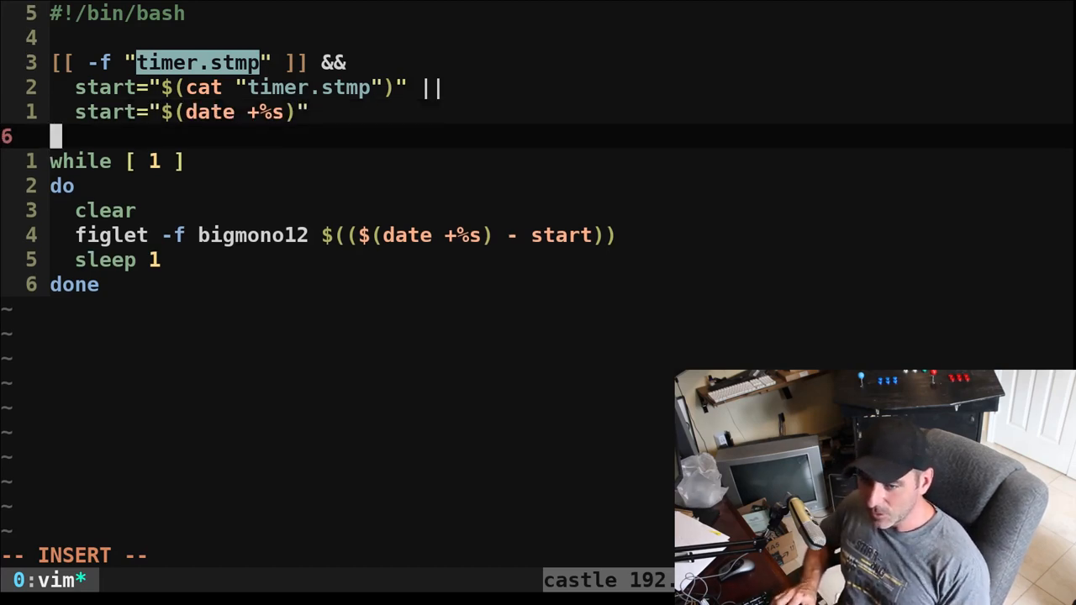
Add 'echo $start > timer.stmp' to save the start time, then save and quit
key("Return")
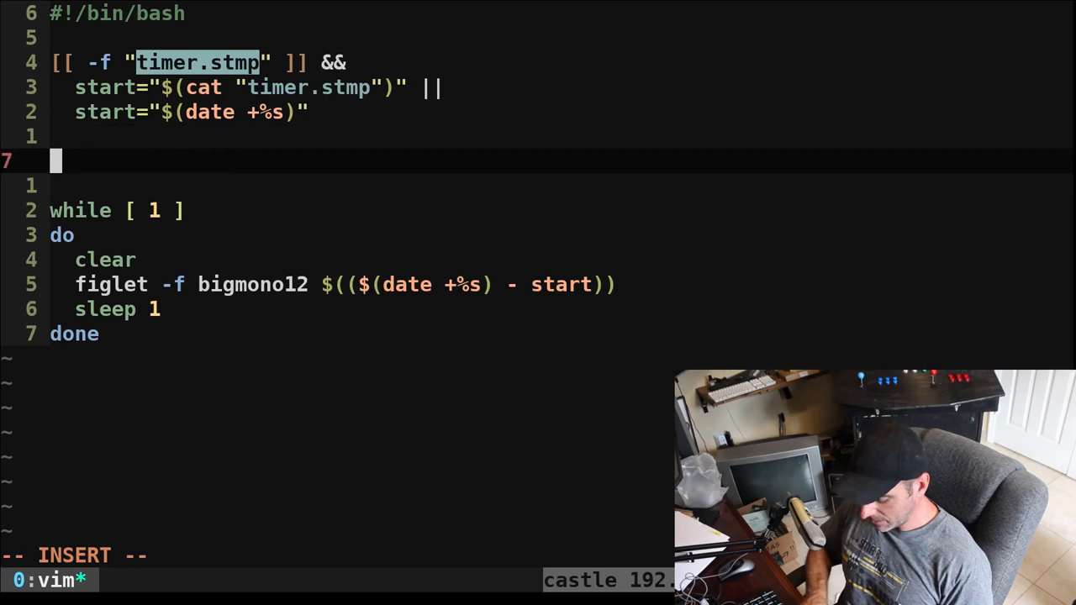
type("echo $sta")
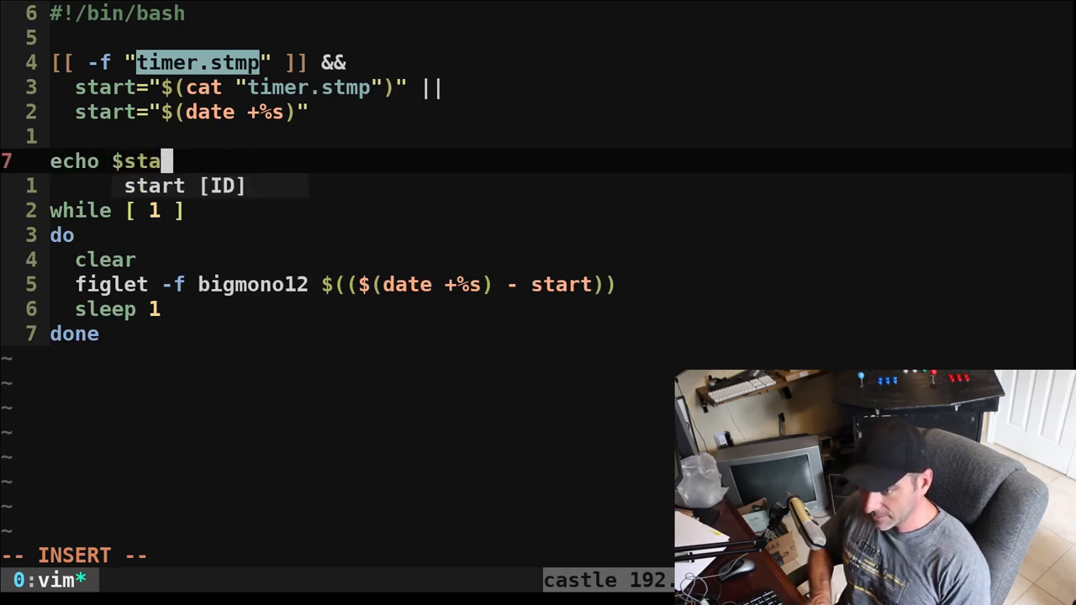
type("rt >")
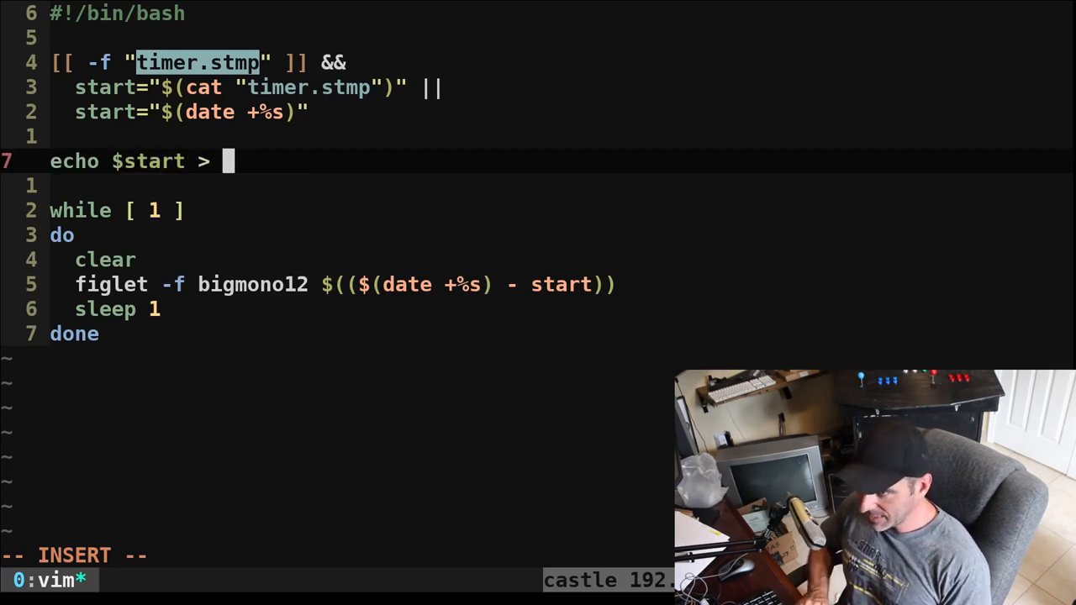
type("timer.stmp")
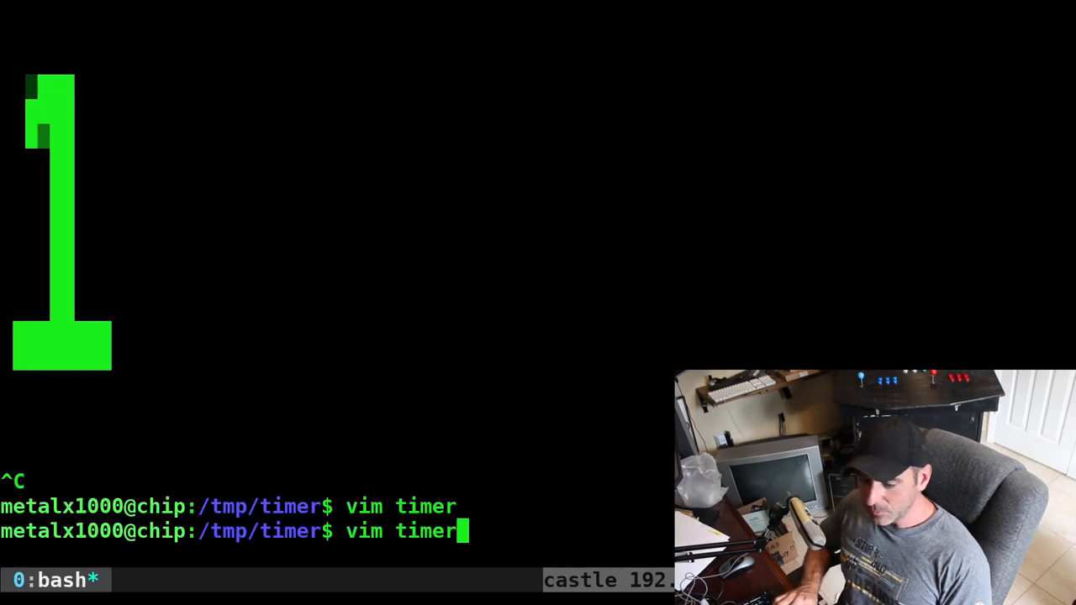
Run the updated ./timer, let it count to 9 seconds, then stop it with Ctrl+C
key("Return")
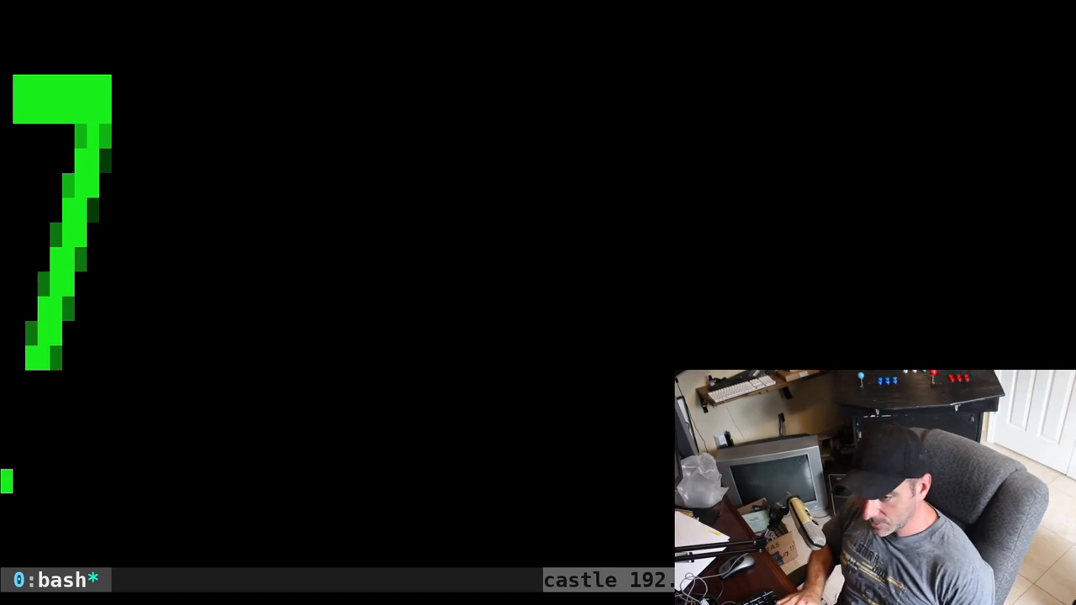
key("ctrl+c")
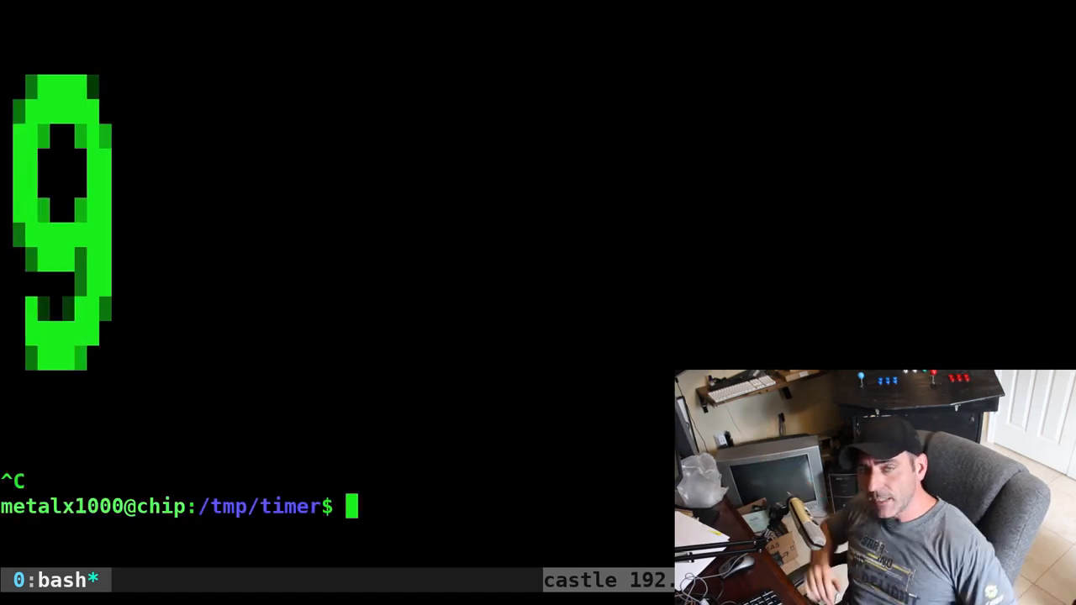
Run ./timer again so it resumes from the saved start, then stop it at 19 seconds
type("./timer")
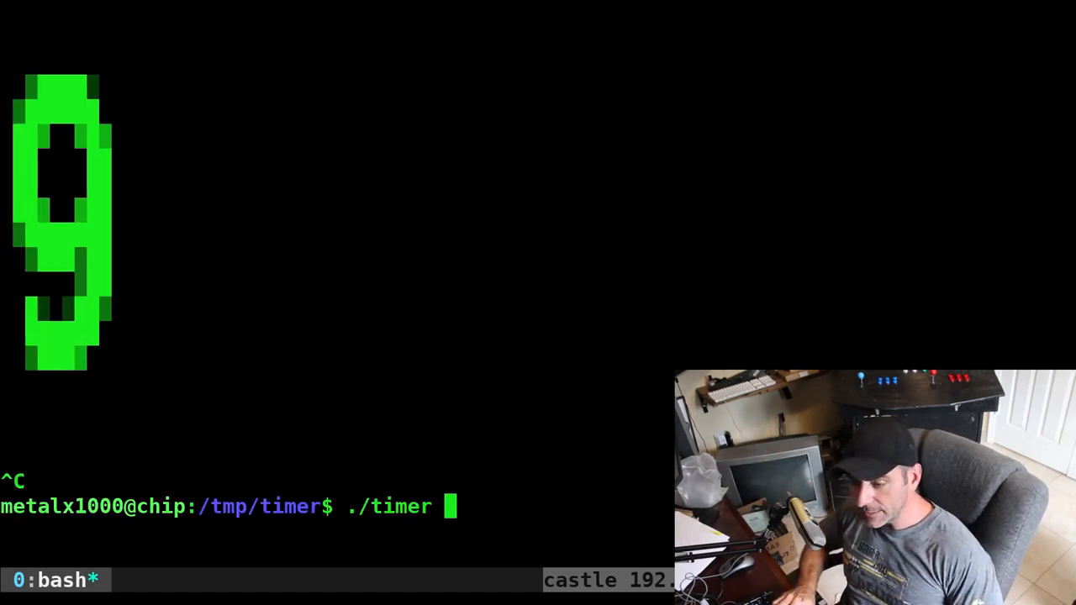
key("Return")
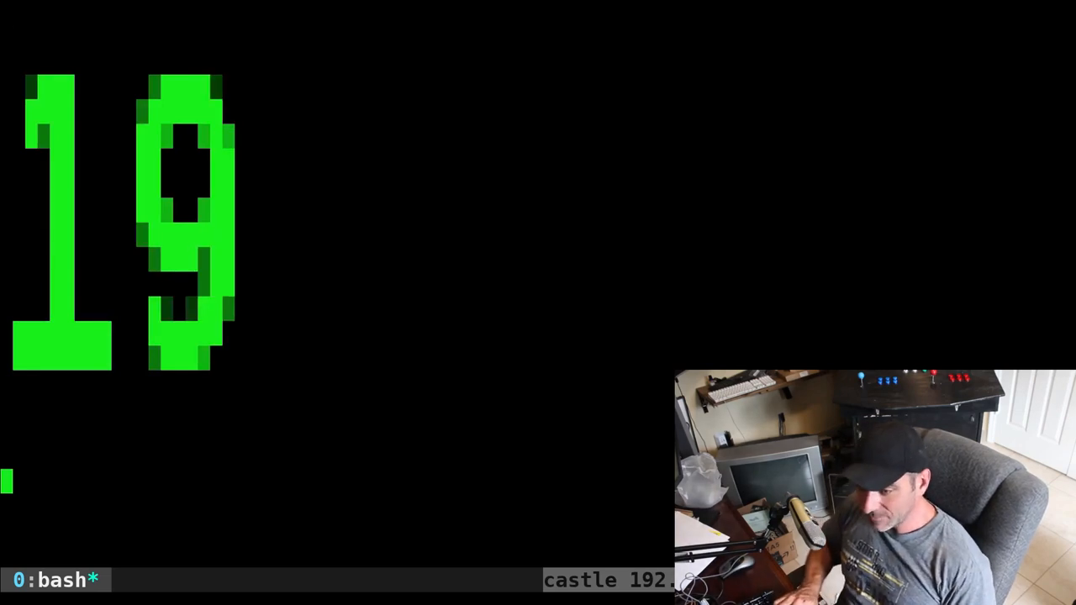
key("ctrl+c")
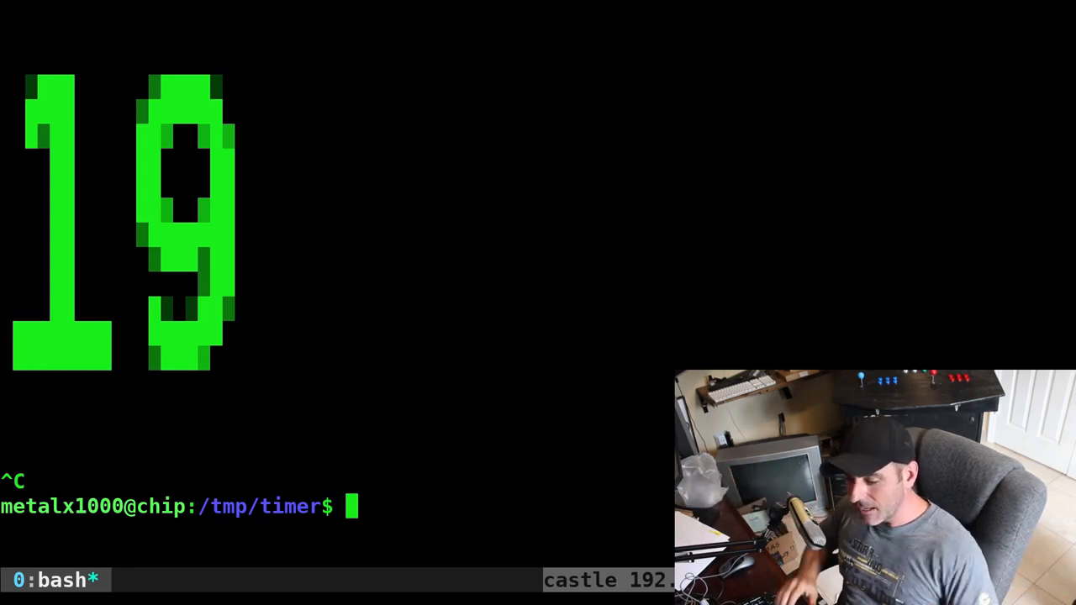
Run ./timer once more, confirm it reaches 62 seconds, and stop it with Ctrl+C
type("./timer")
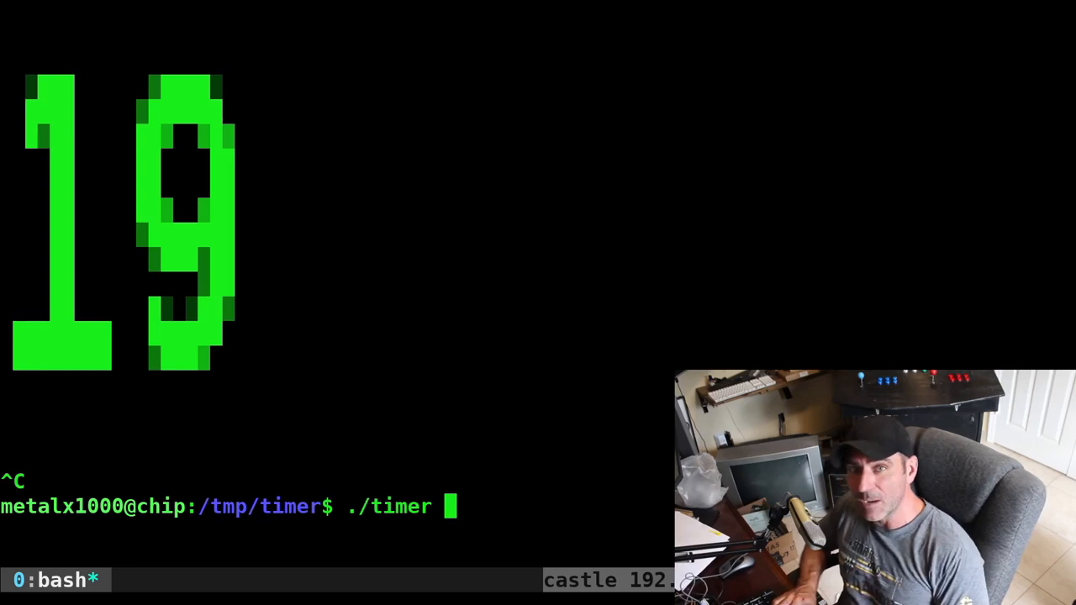
key("Return")
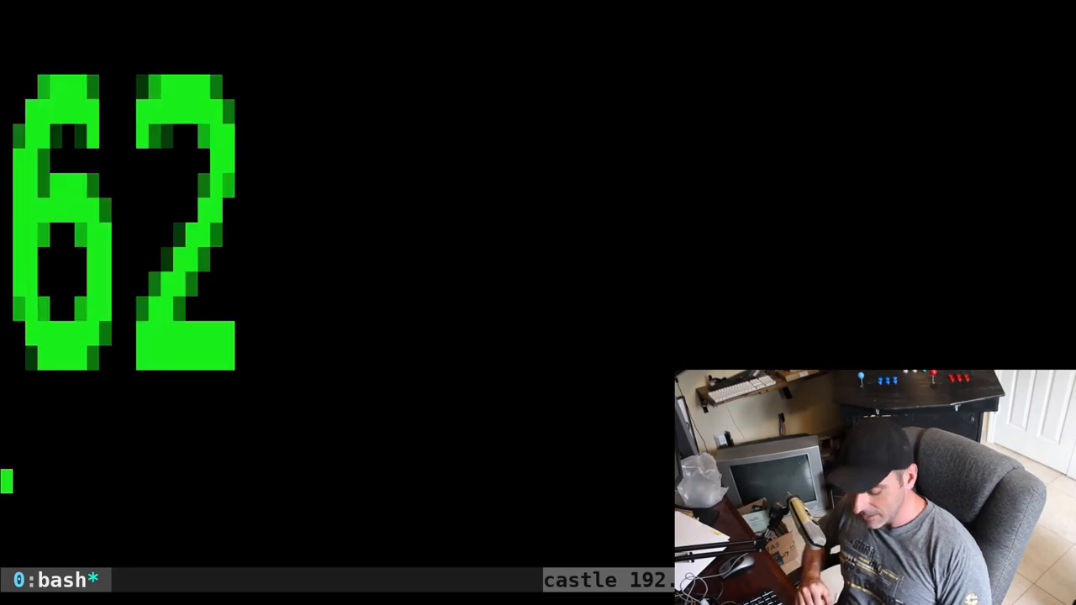
key("ctrl+c")
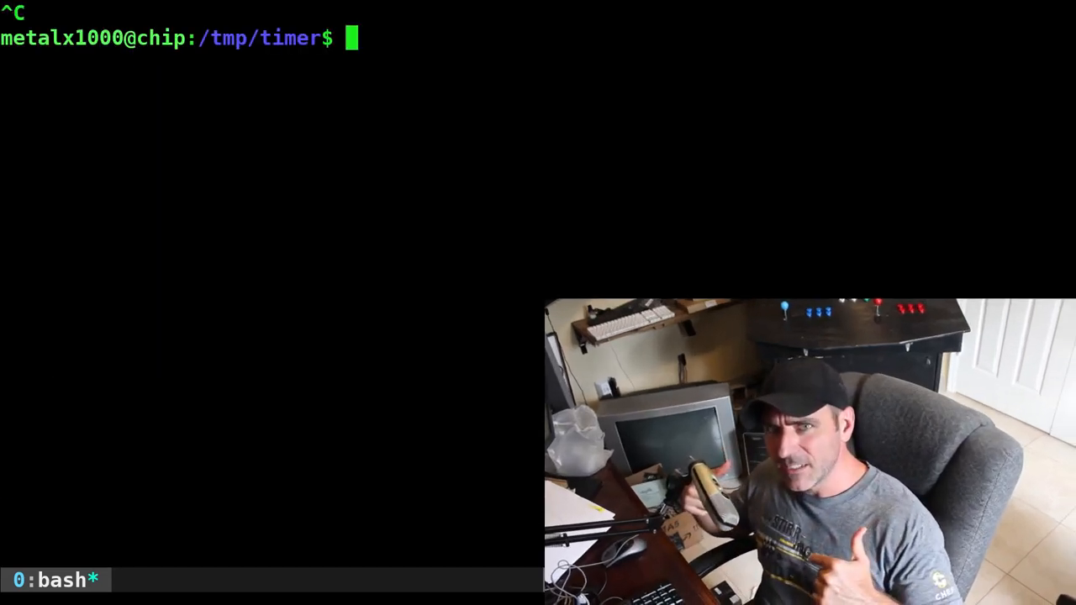